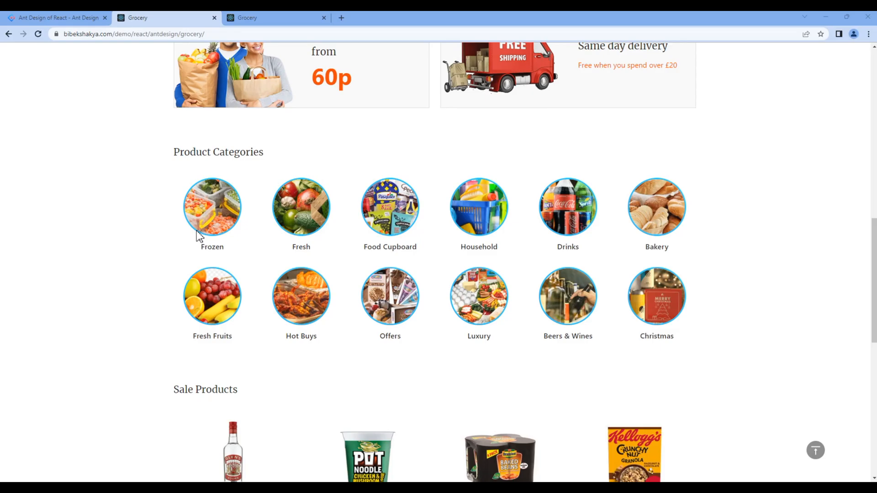
{"action": "mouse_move", "coordinate": [166, 154]}
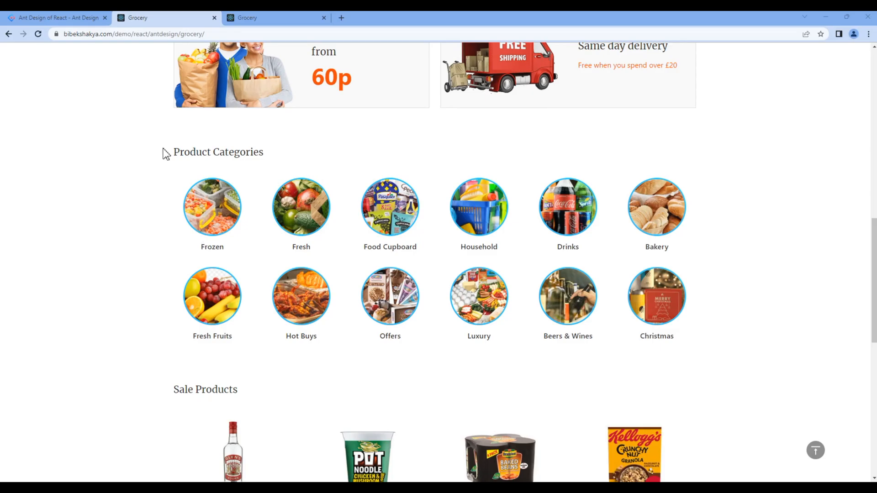
{"action": "mouse_move", "coordinate": [683, 295]}
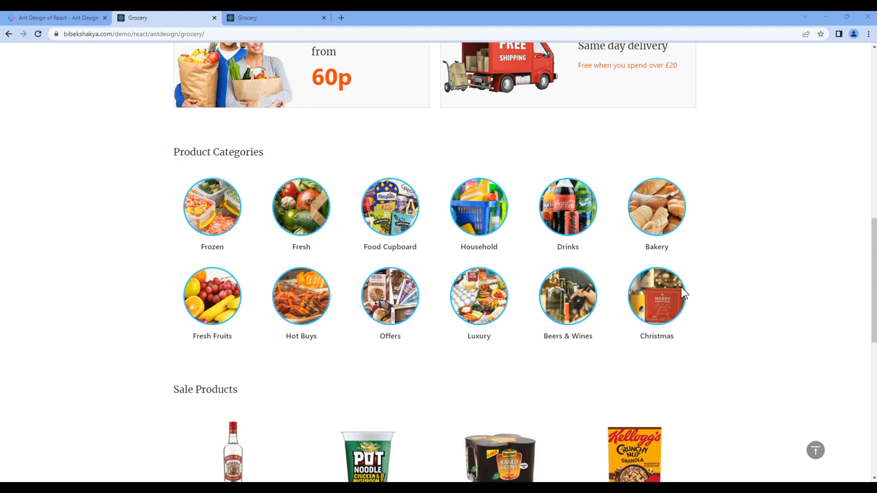
{"action": "mouse_move", "coordinate": [129, 342]}
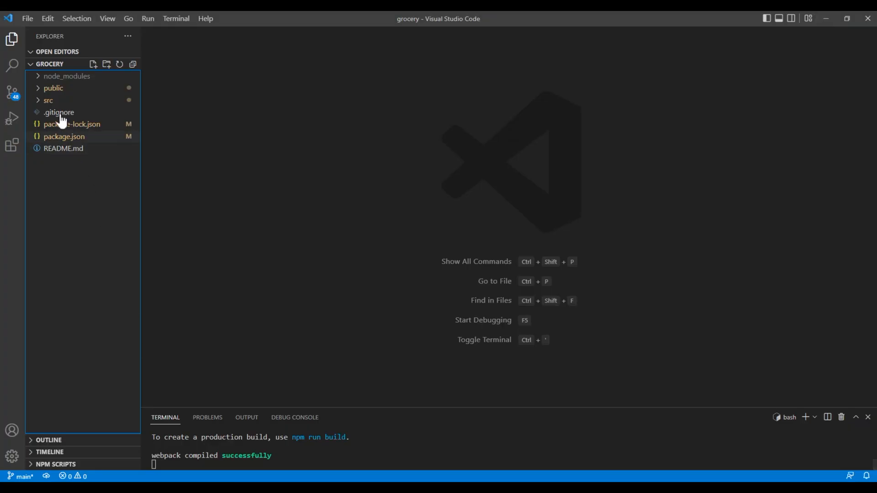
Create a new file named productCategories.js in the src/components/home folder.
{"action": "left_click", "coordinate": [48, 100]}
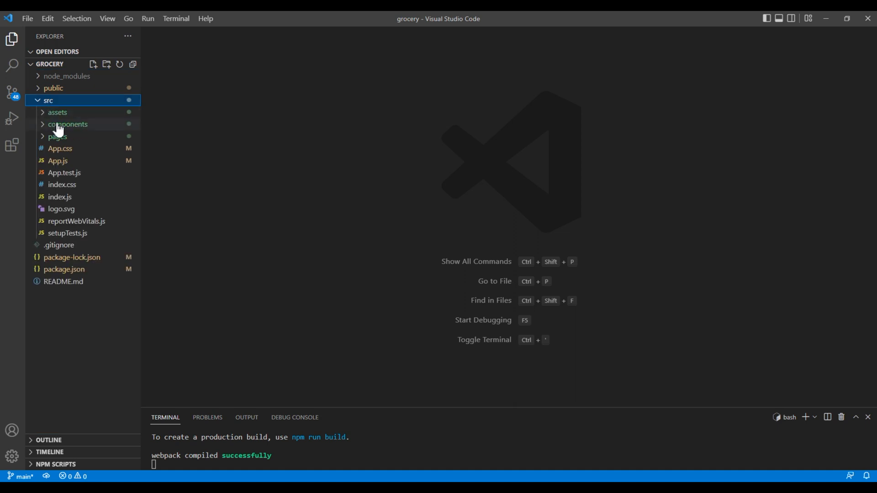
{"action": "left_click", "coordinate": [68, 125]}
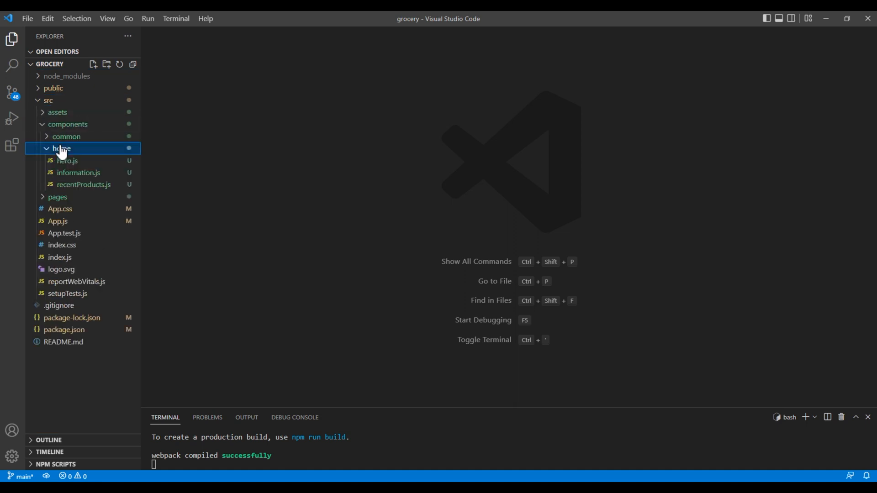
{"action": "right_click", "coordinate": [62, 148]}
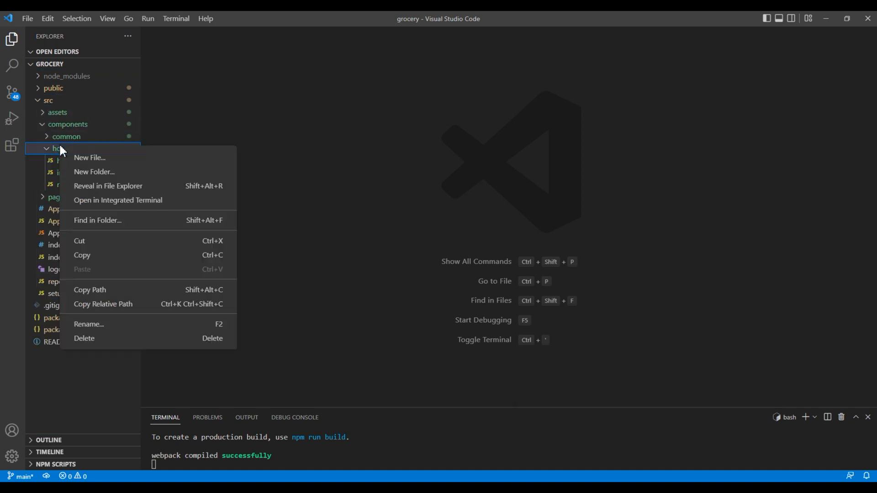
{"action": "left_click", "coordinate": [89, 157]}
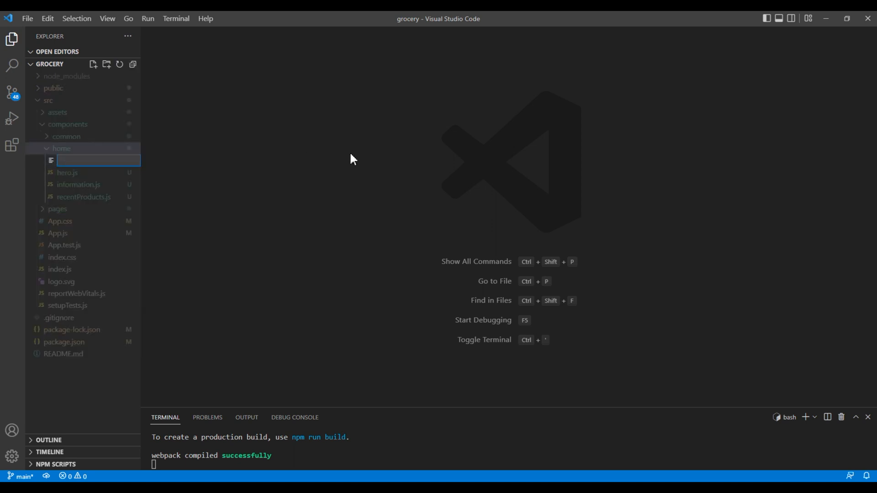
{"action": "type", "text": "product"}
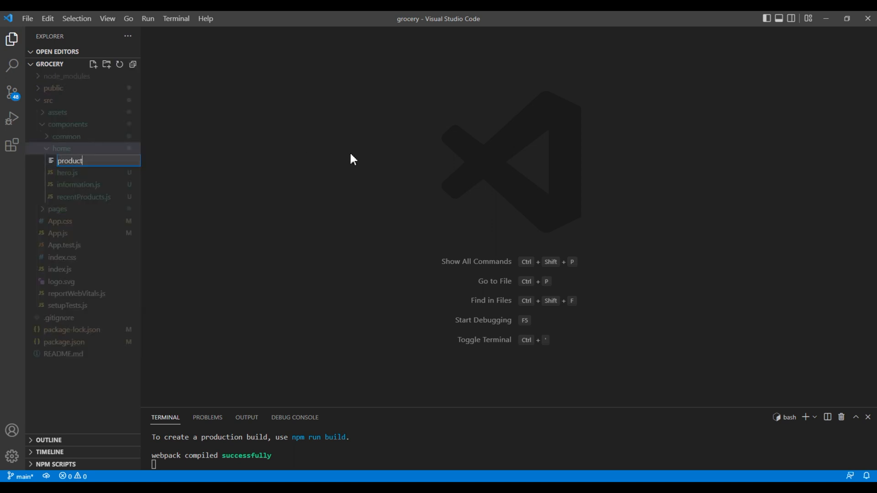
{"action": "type", "text": "Categories.j"}
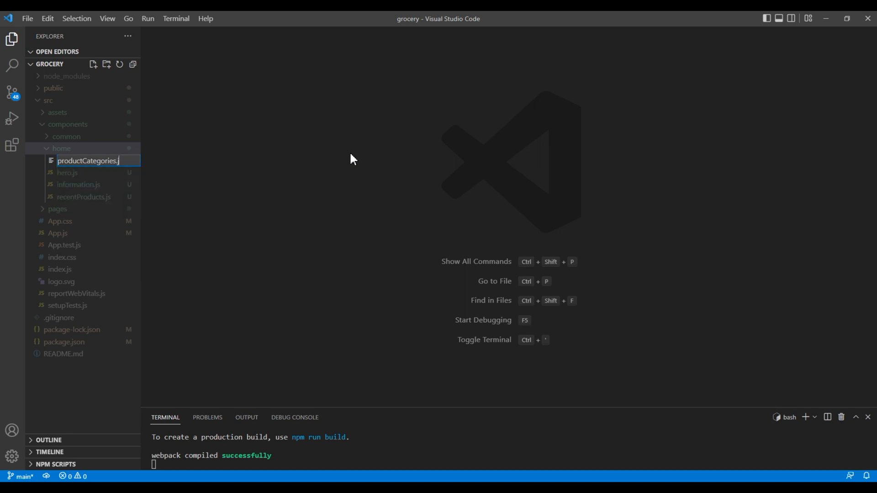
{"action": "key", "text": "Enter"}
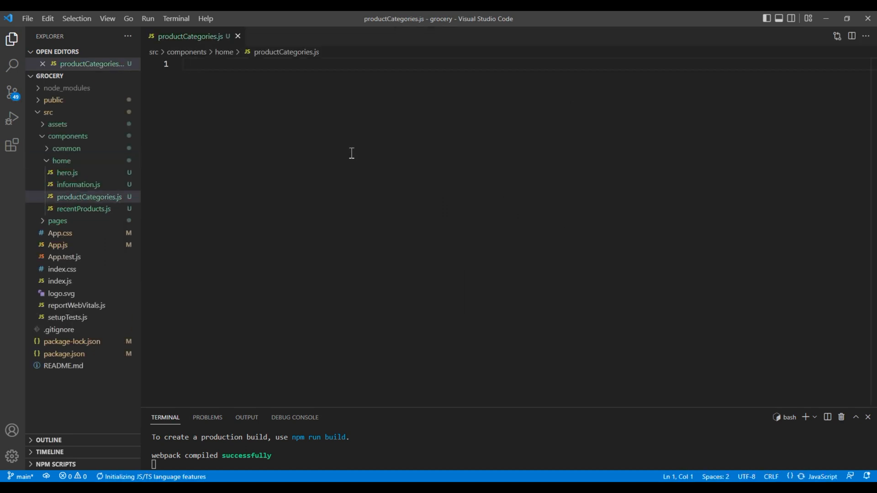
Write a ProductCategories function returning a 'Product Categories' div, export it as default, and save.
{"action": "type", "text": "function"}
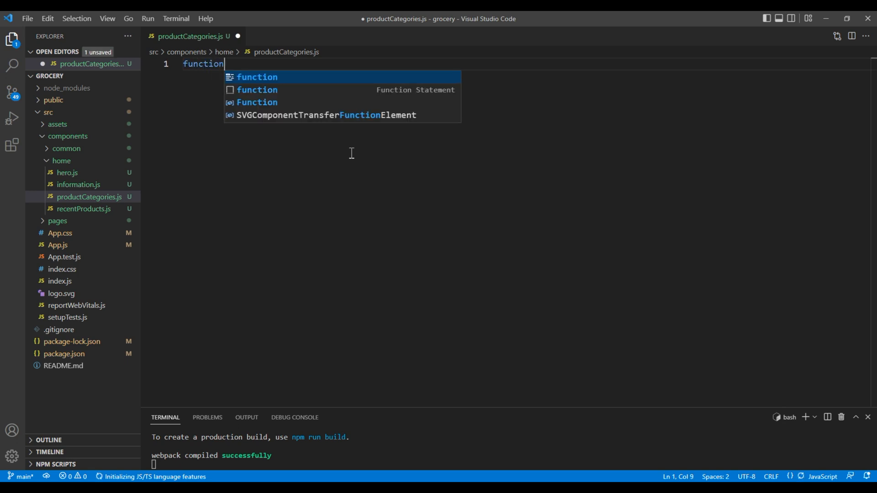
{"action": "type", "text": "Produc"}
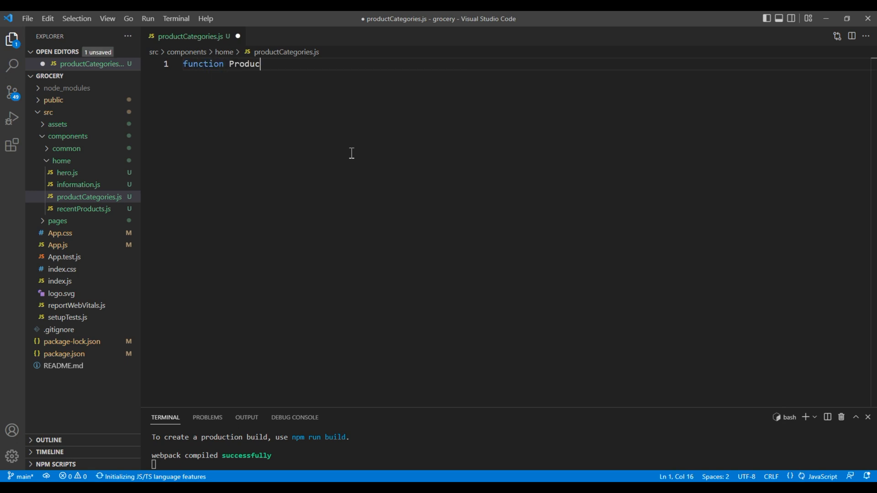
{"action": "type", "text": "tCategories"}
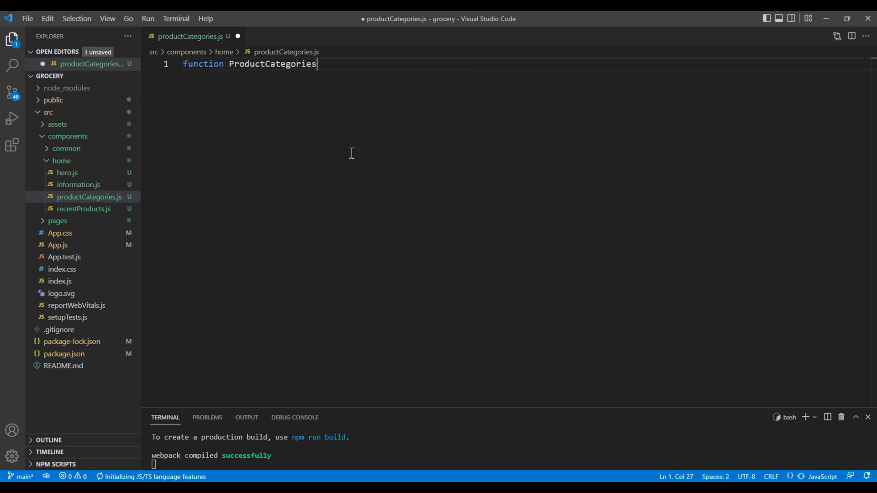
{"action": "type", "text": "() {"}
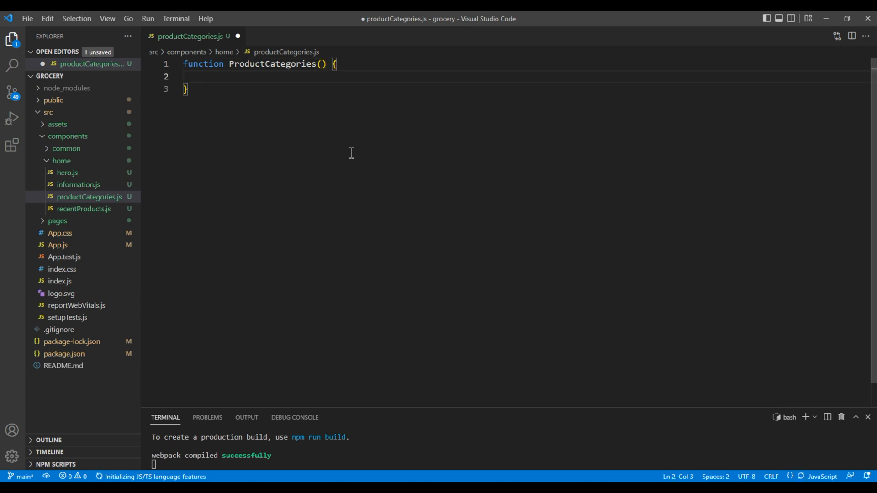
{"action": "type", "text": "return"}
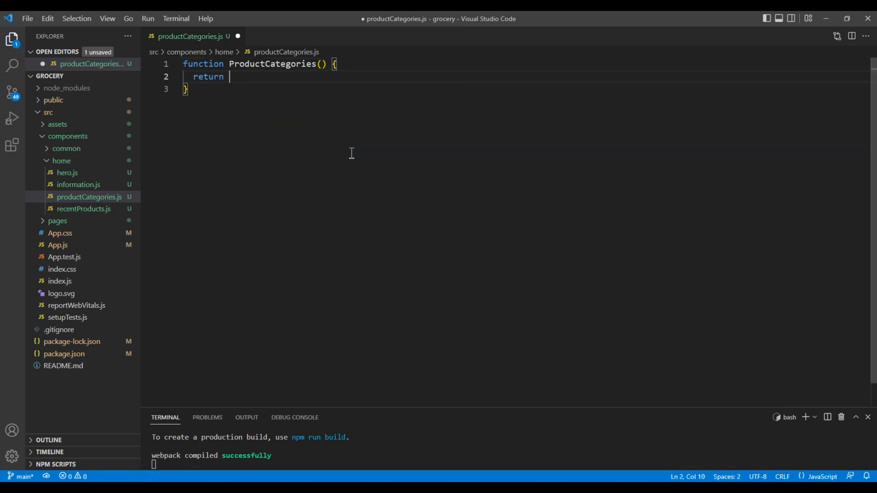
{"action": "type", "text": "("}
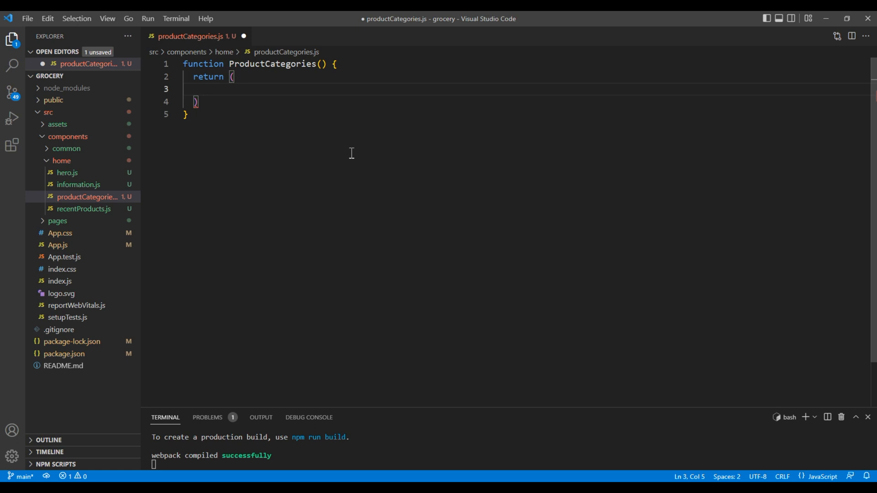
{"action": "type", "text": "<div></div>"}
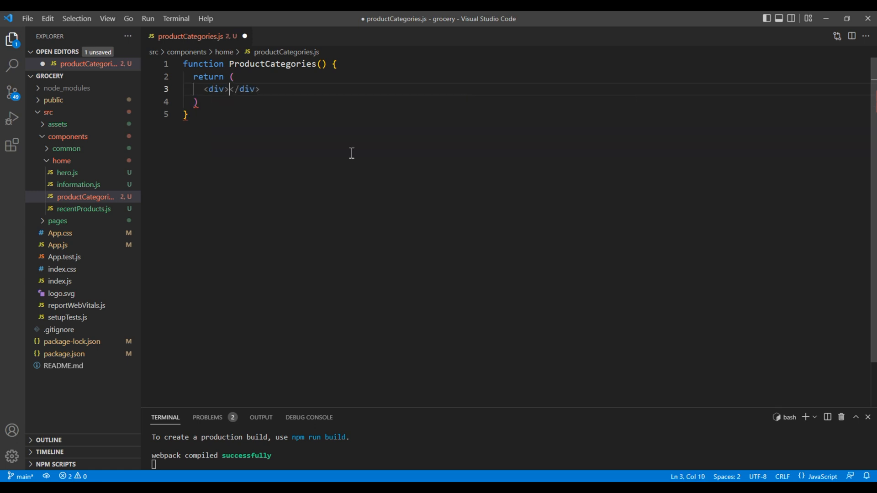
{"action": "type", "text": "Product Cate"}
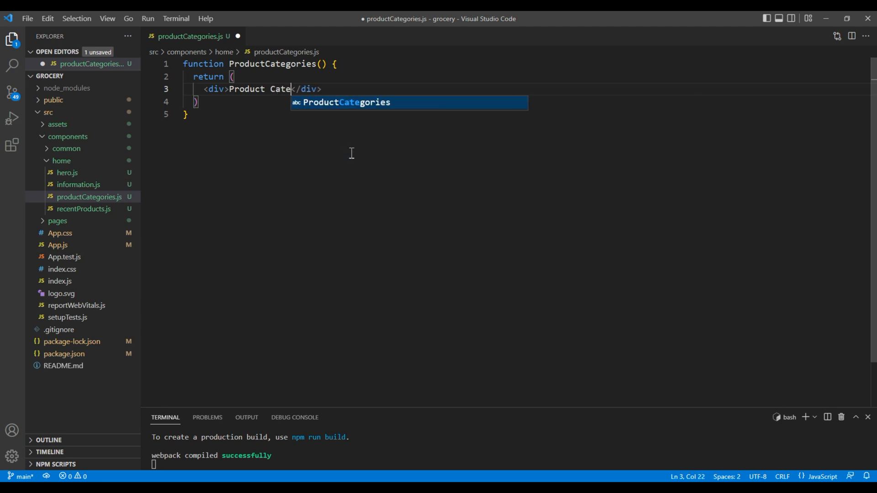
{"action": "type", "text": "gories"}
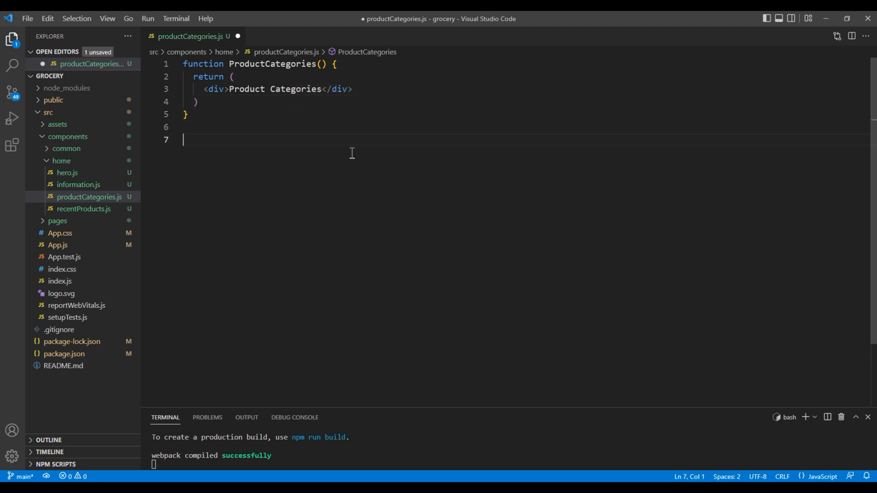
{"action": "type", "text": "e"}
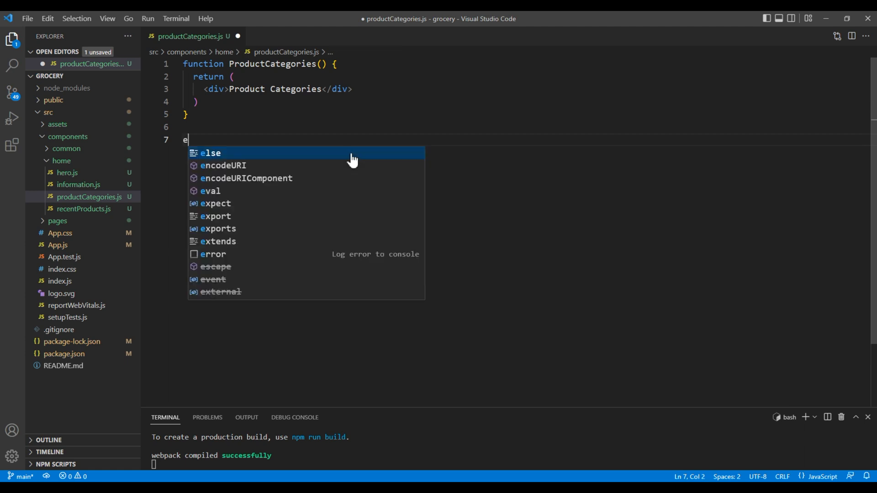
{"action": "type", "text": "xport default ProductCategories;"}
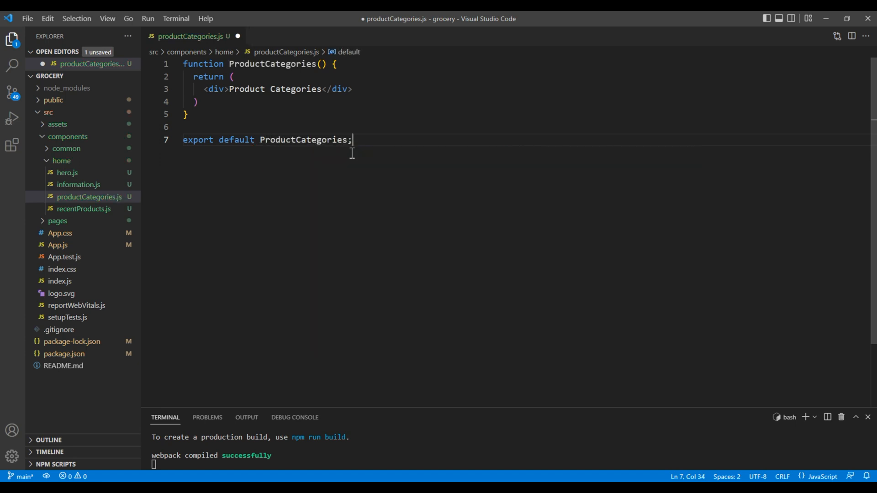
{"action": "key", "text": "ctrl+s"}
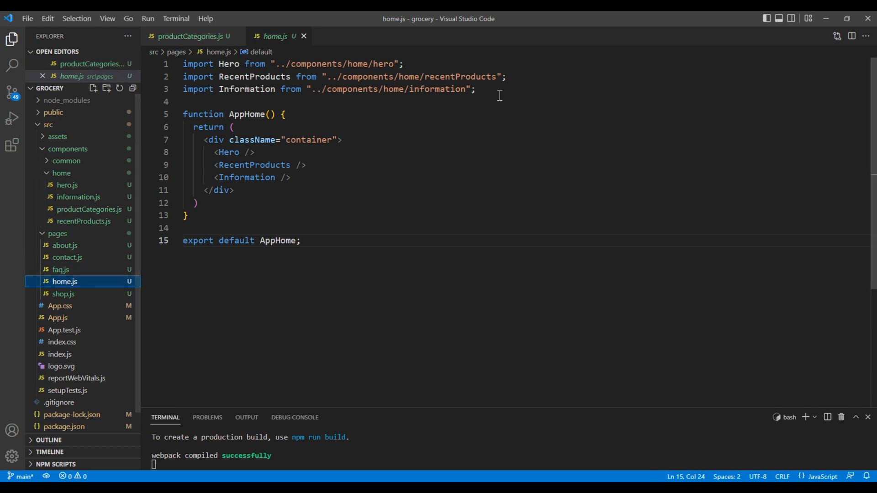
In home.js, import ProductCategories and add <ProductCategories /> below <Information />.
{"action": "type", "text": "import Pr"}
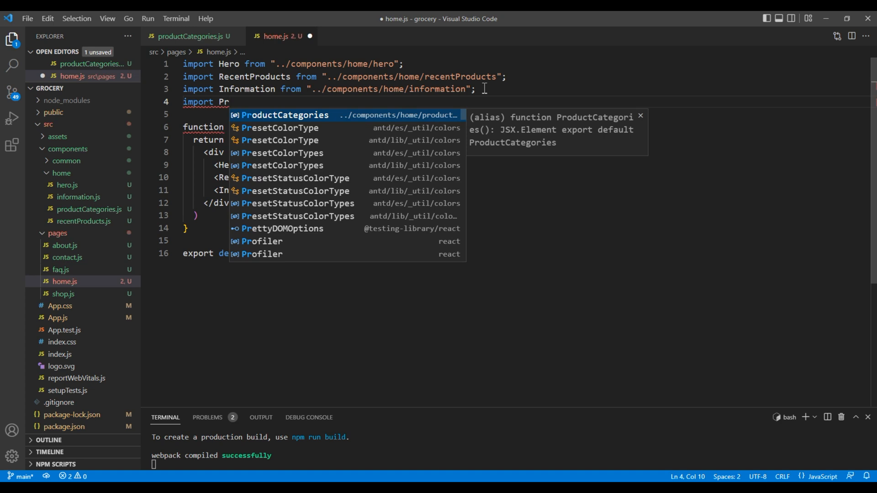
{"action": "key", "text": "Tab"}
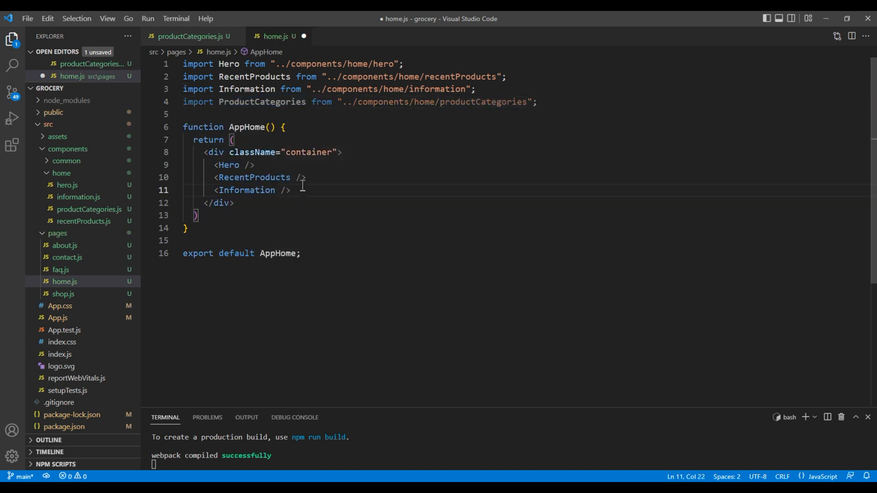
{"action": "type", "text": "<ProductCategories />"}
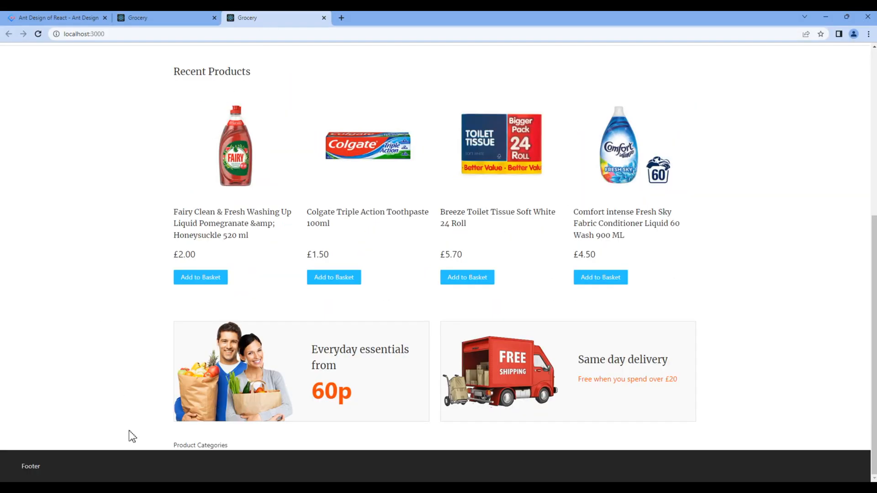
Check localhost:3000 for the Product Categories text, then go to the Ant Design docs tab.
{"action": "double_click", "coordinate": [200, 446]}
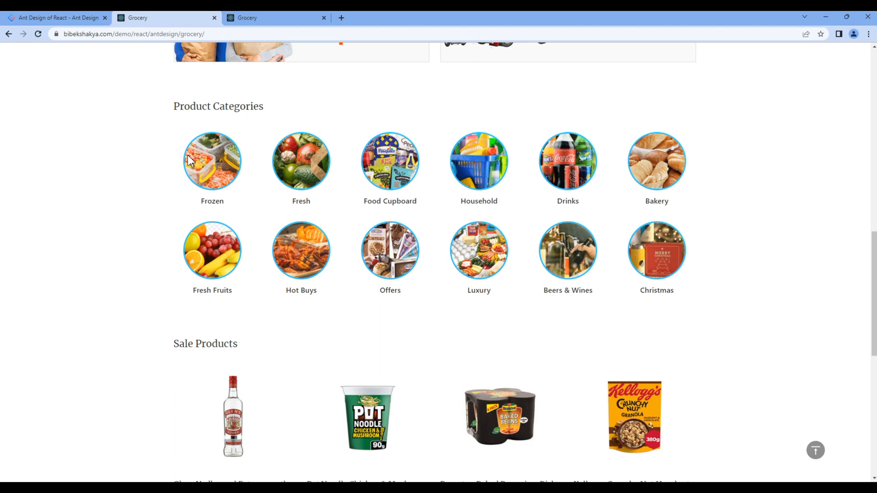
{"action": "left_click", "coordinate": [56, 18]}
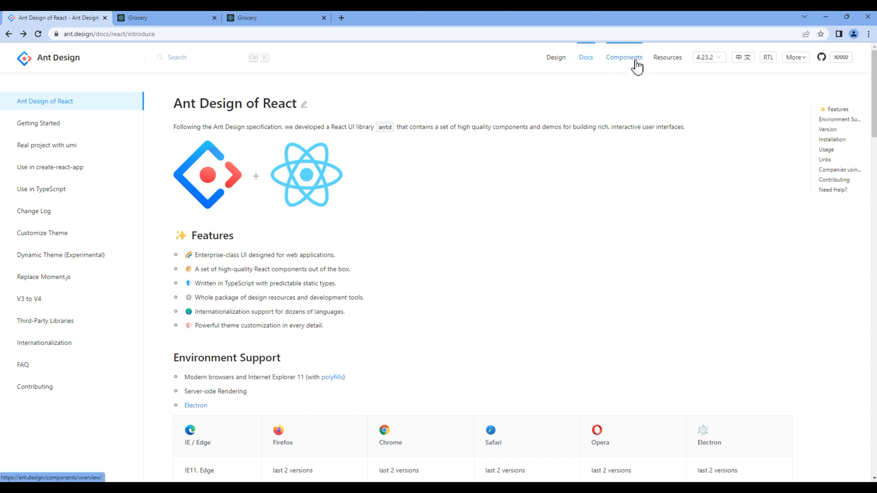
Open Ant Design's Grid component docs and show the responsive example's code.
{"action": "left_click", "coordinate": [623, 57]}
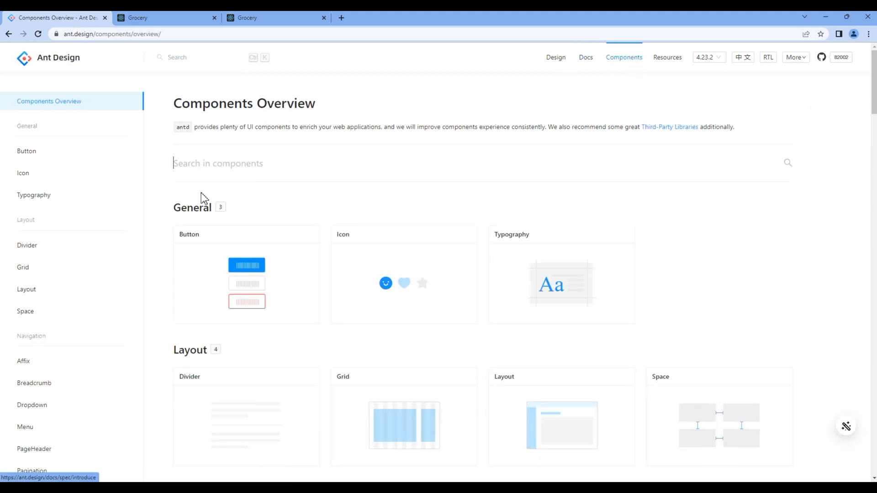
{"action": "left_click", "coordinate": [23, 268]}
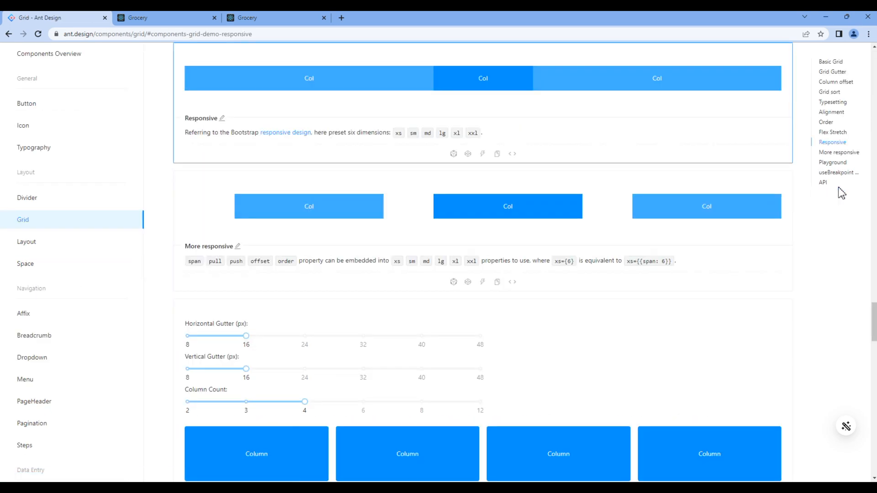
{"action": "mouse_move", "coordinate": [497, 154]}
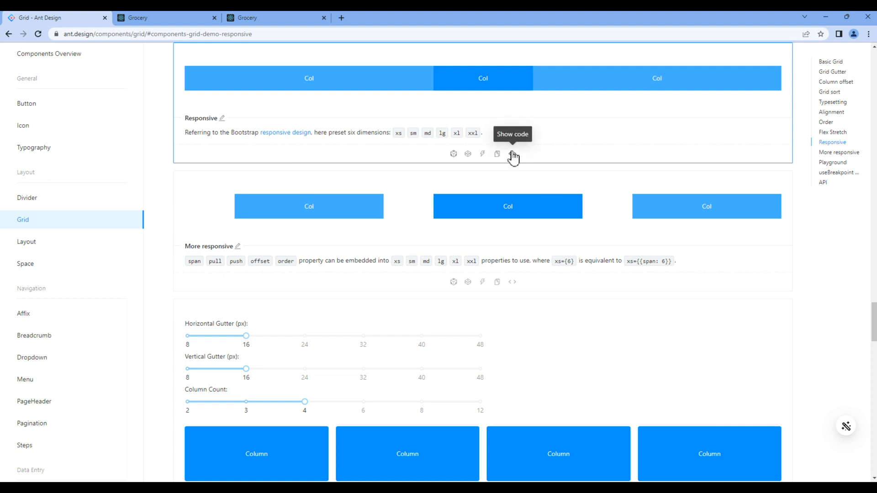
{"action": "left_click", "coordinate": [496, 154]}
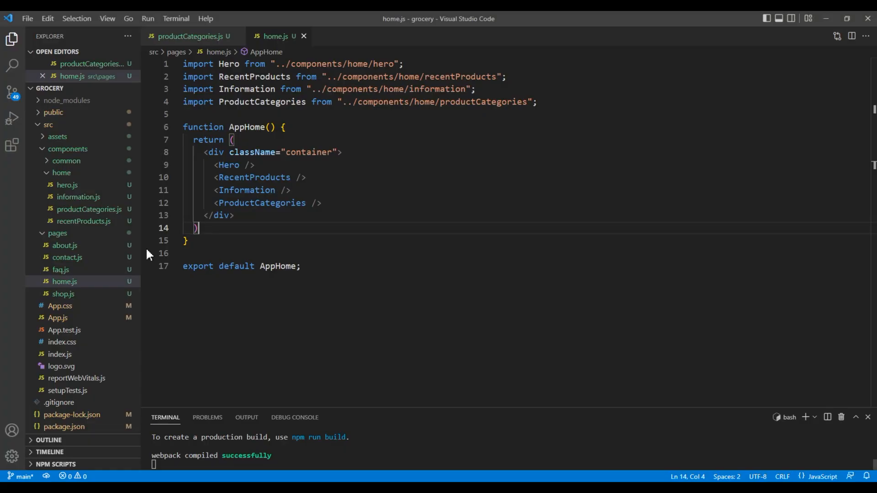
Import Col and Row from antd and put an h2 'Product Categories' inside a 'block productCategories' div.
{"action": "left_click", "coordinate": [192, 35]}
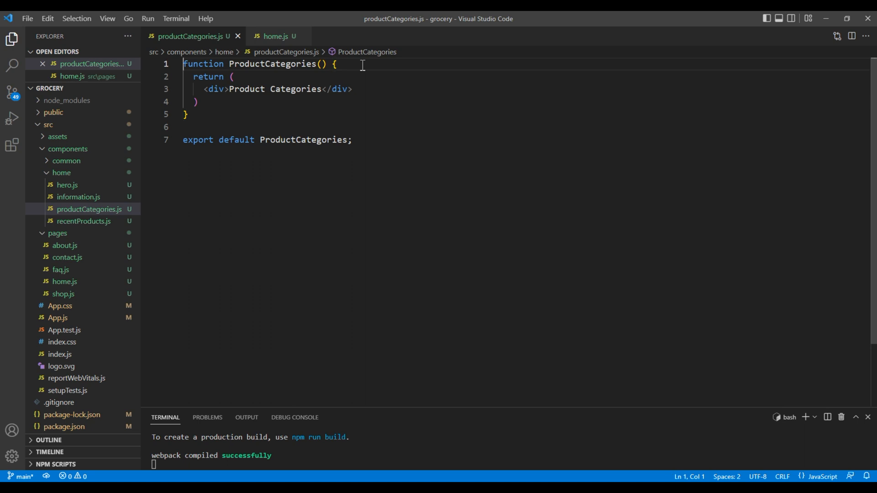
{"action": "type", "text": "import { Col, Row } from 'antd';"}
{"action": "type", "text": "<h2></h2>"}
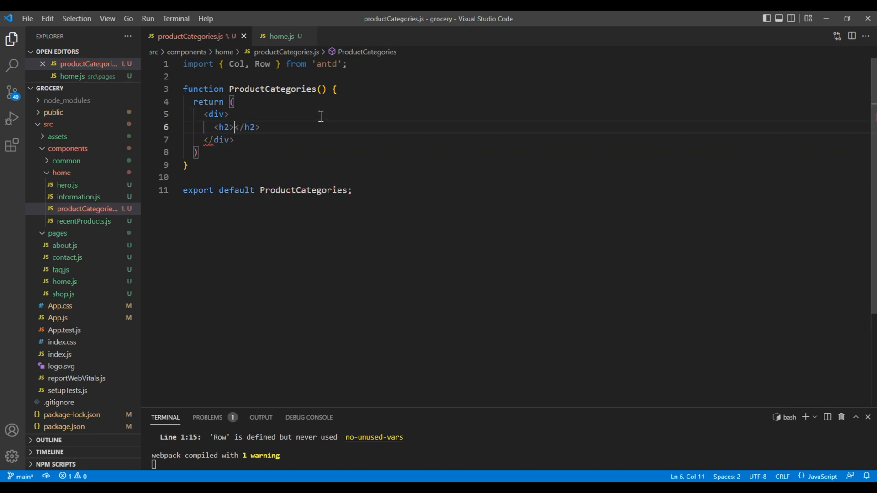
{"action": "type", "text": "Product Categories"}
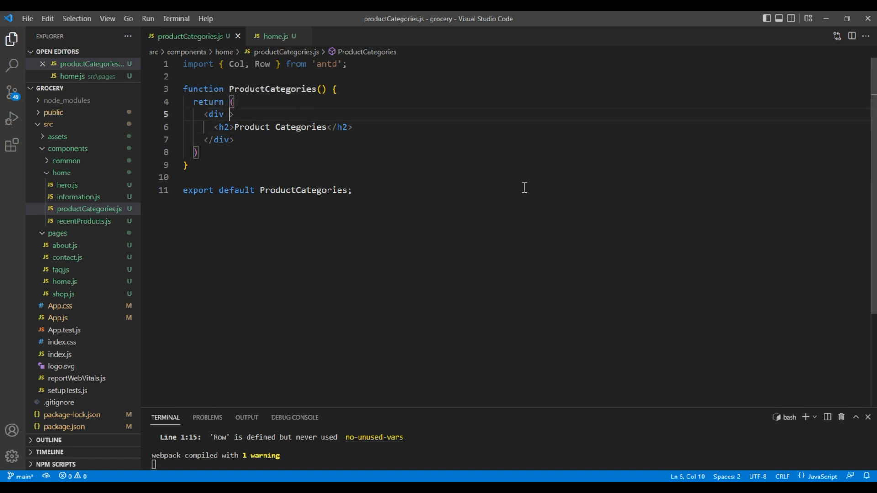
{"action": "type", "text": "className='block"}
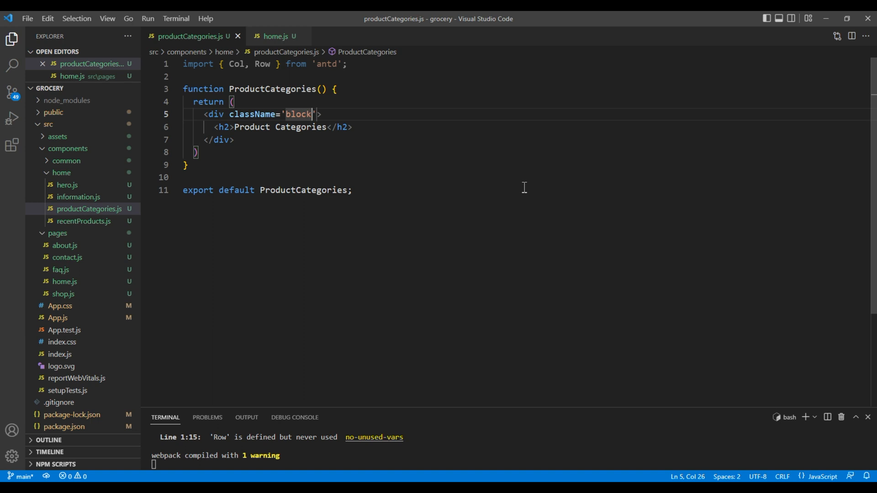
{"action": "type", "text": "productCatego"}
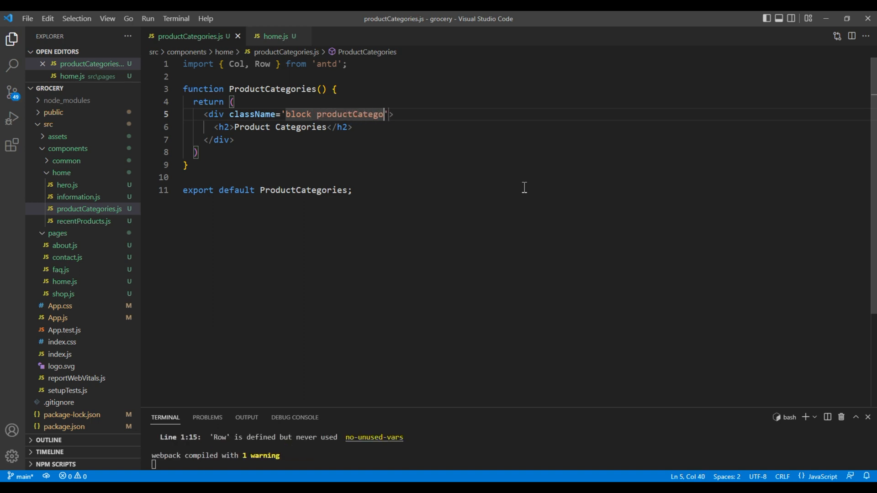
{"action": "type", "text": "ries"}
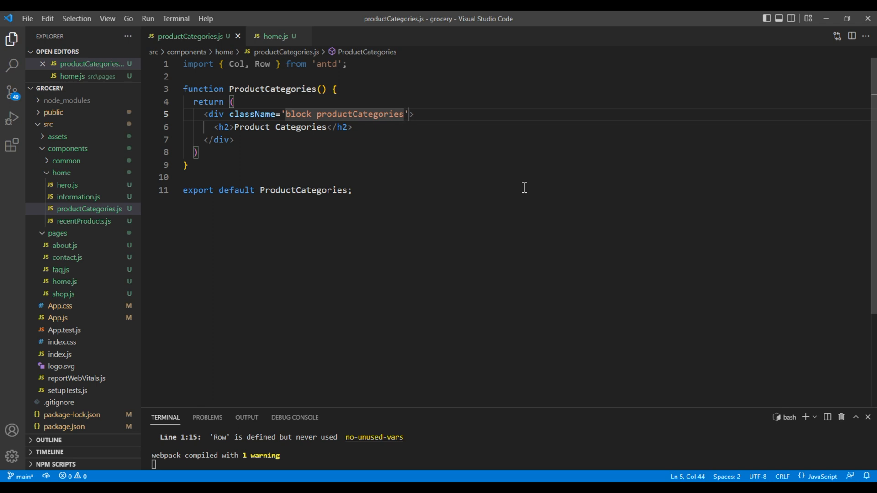
{"action": "left_click", "coordinate": [354, 127]}
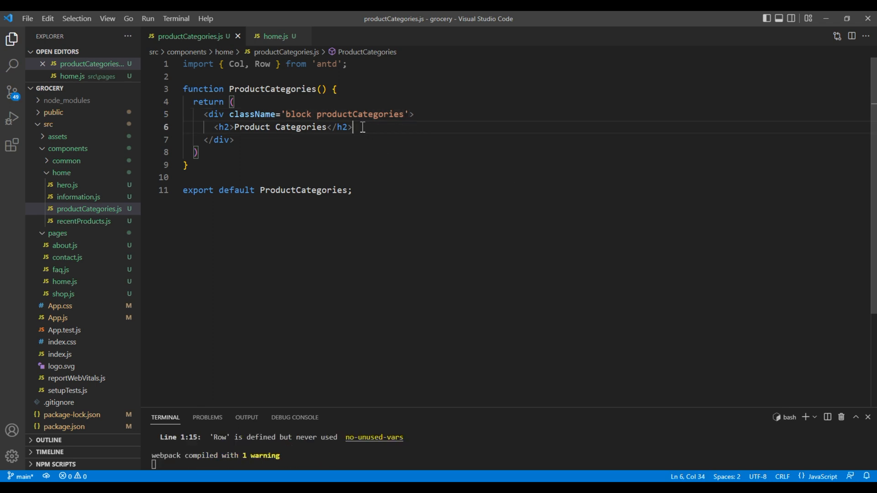
{"action": "key", "text": "enter"}
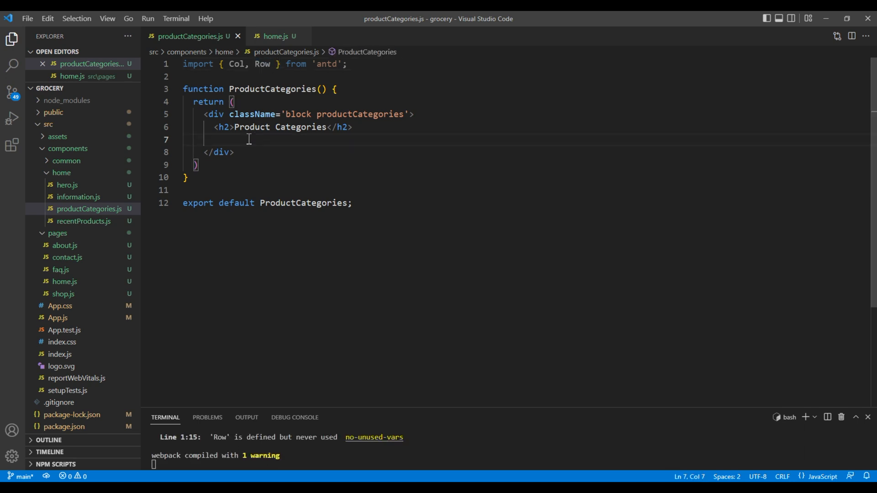
Add a Row with gutter={24} containing a Col with lg={4}.
{"action": "type", "text": "<Row></Row>"}
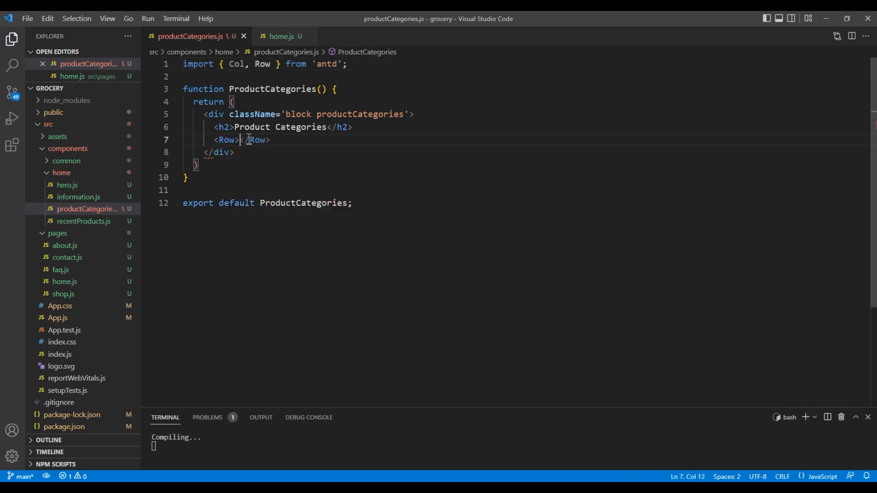
{"action": "key", "text": "Enter"}
{"action": "type", "text": "<Col></Col>"}
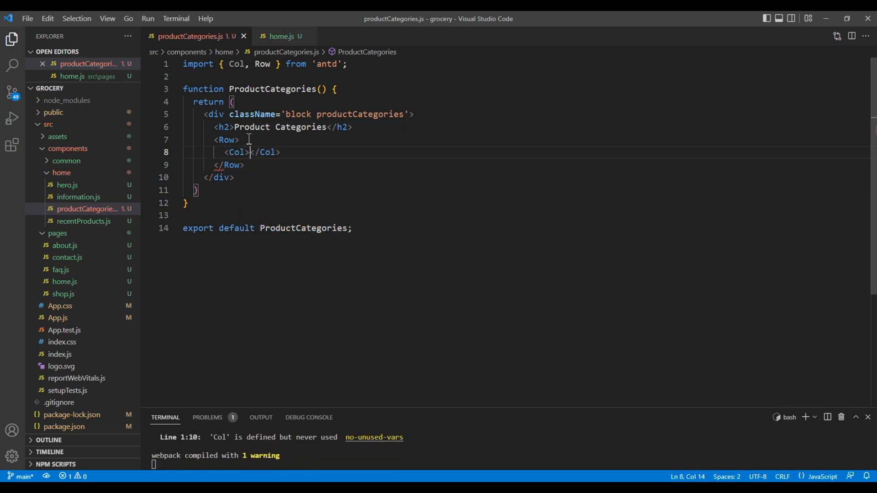
{"action": "key", "text": "Enter"}
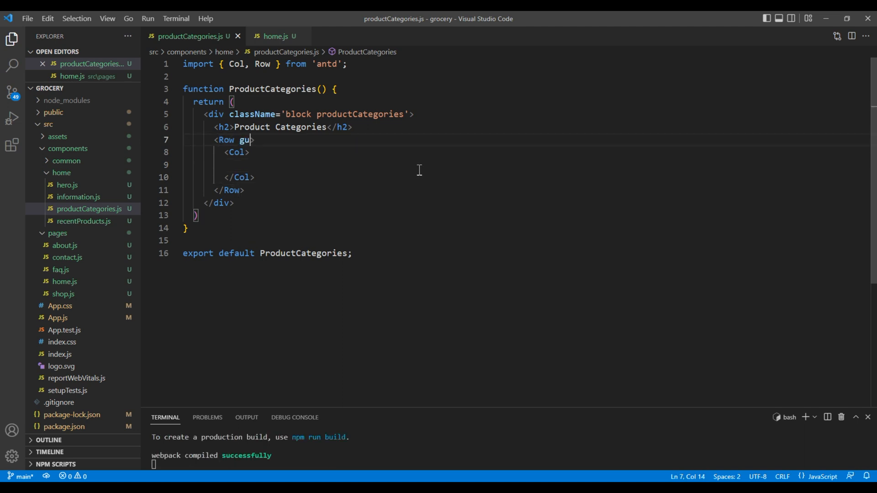
{"action": "type", "text": "tter={}"}
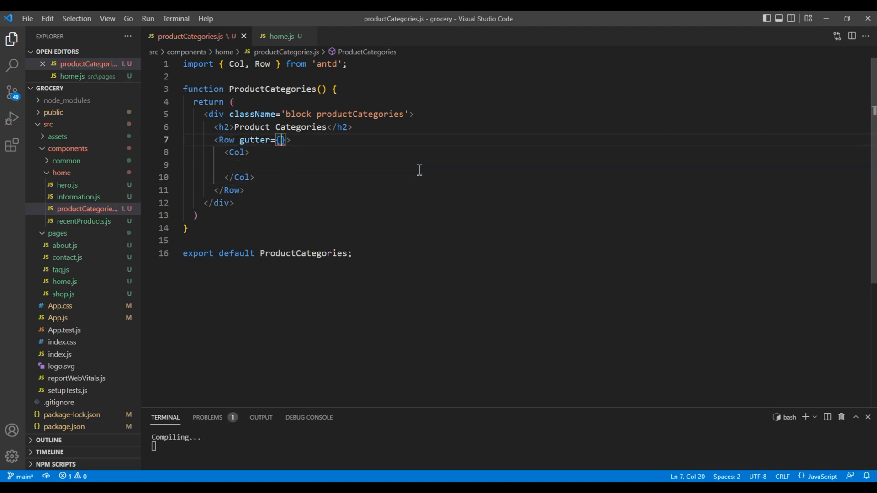
{"action": "type", "text": "24"}
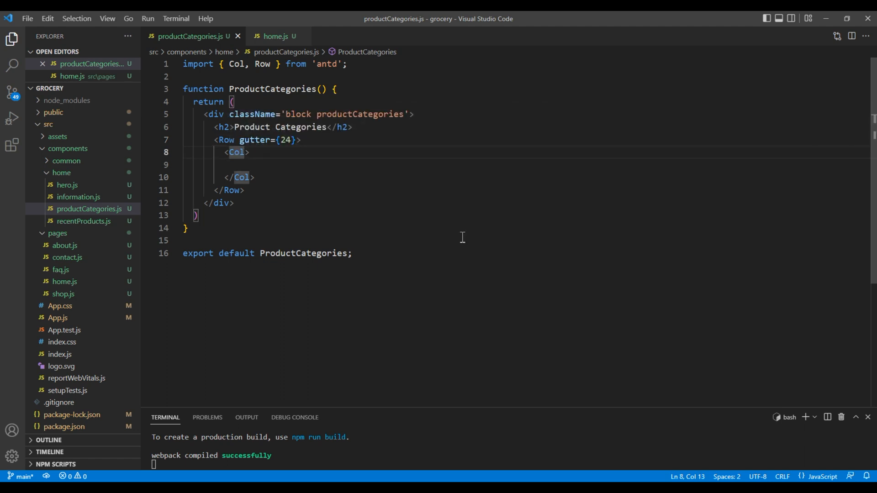
{"action": "type", "text": "lg"}
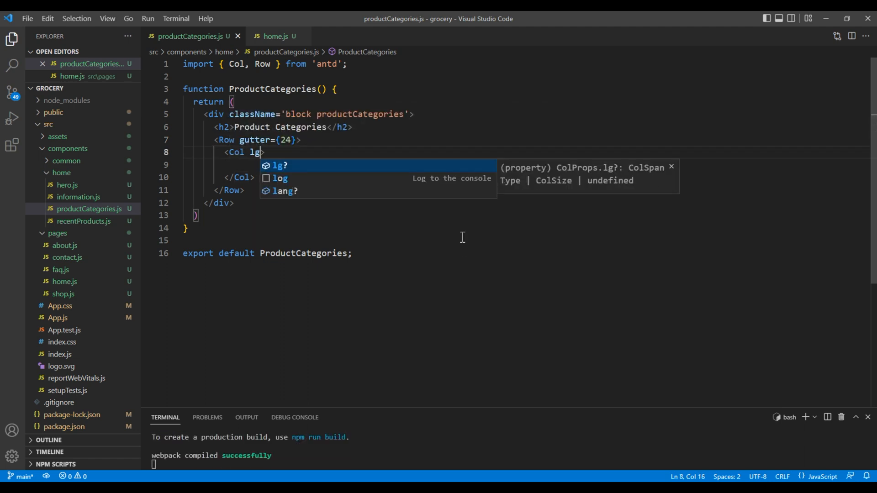
{"action": "type", "text": "={}"}
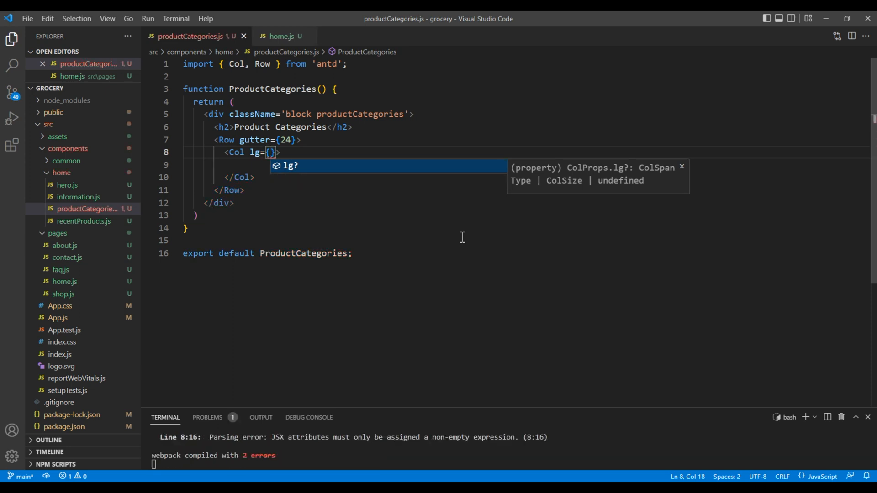
{"action": "type", "text": "4"}
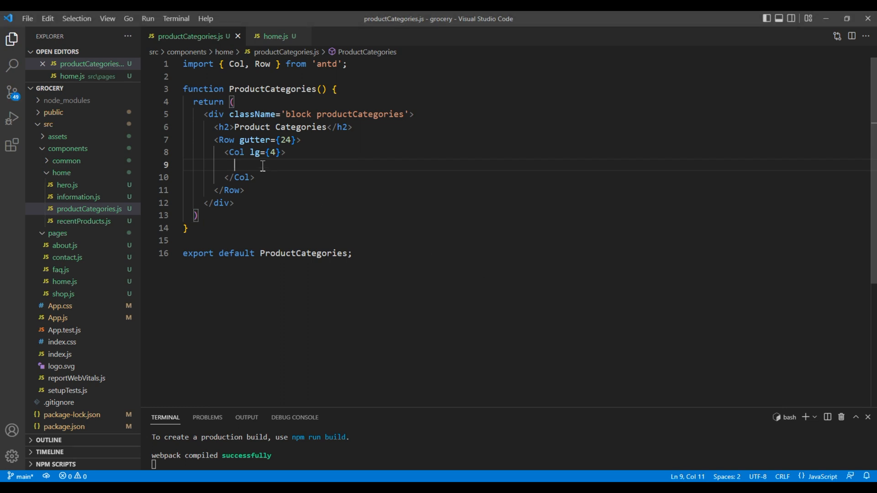
Inside the Col, add a 'content' div with an 'image' div holding an img, plus a Frozen heading.
{"action": "type", "text": "<div"}
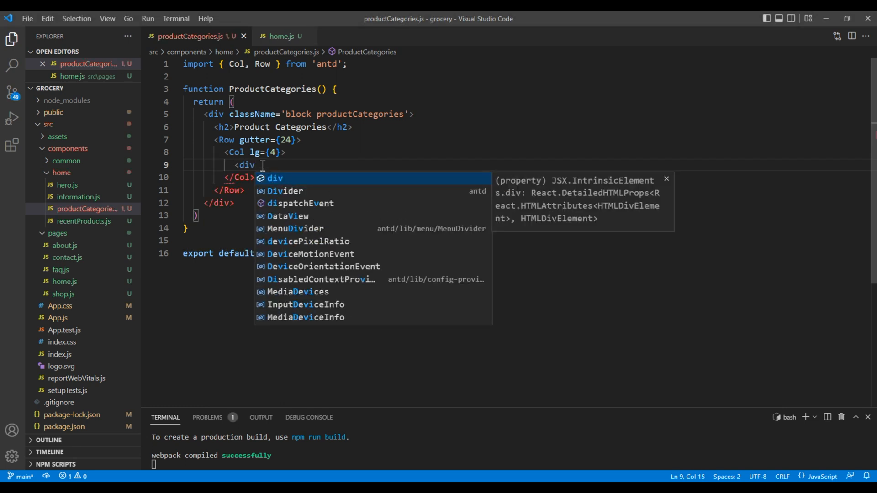
{"action": "type", "text": "></div>"}
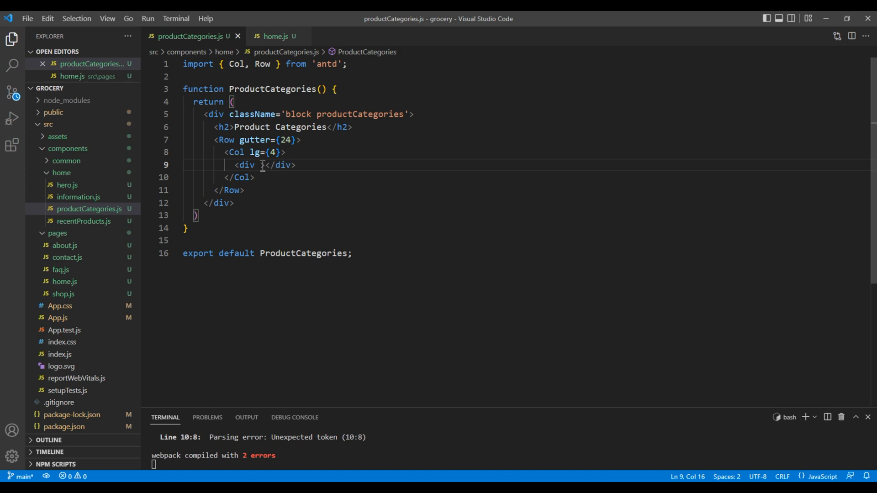
{"action": "type", "text": "className='content'"}
{"action": "type", "text": "<div>"}
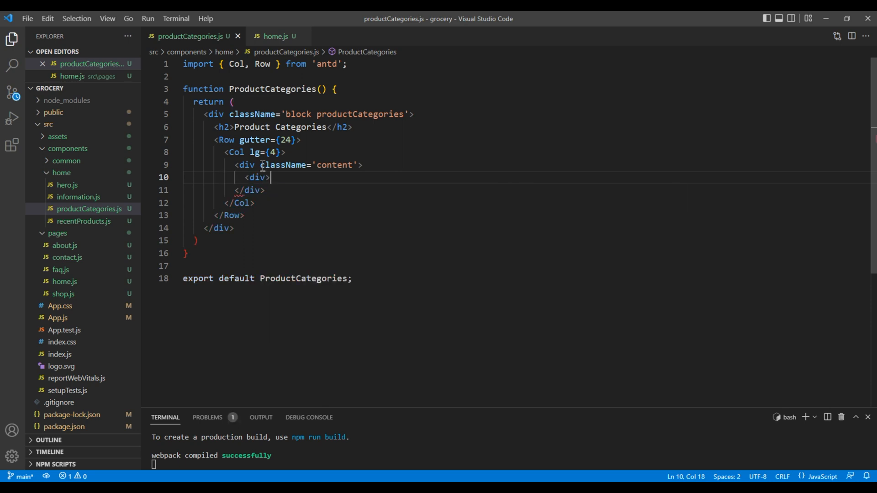
{"action": "type", "text": "className=''"}
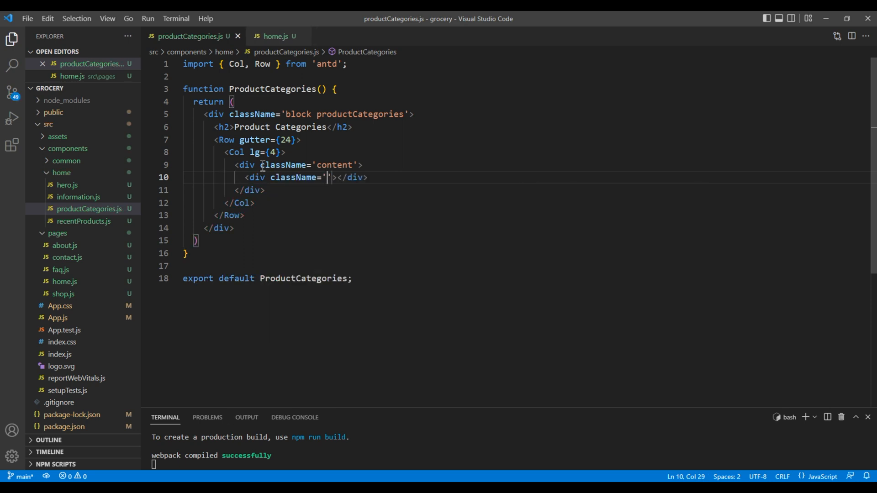
{"action": "type", "text": "image"}
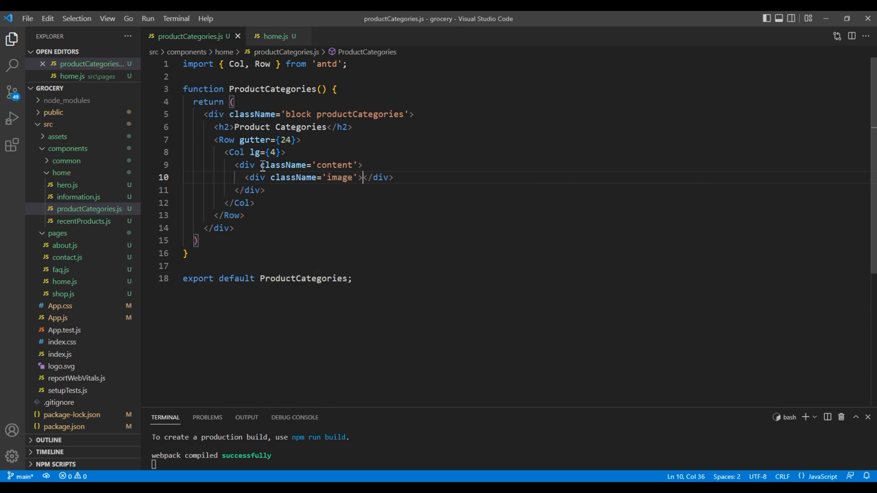
{"action": "type", "text": "<im"}
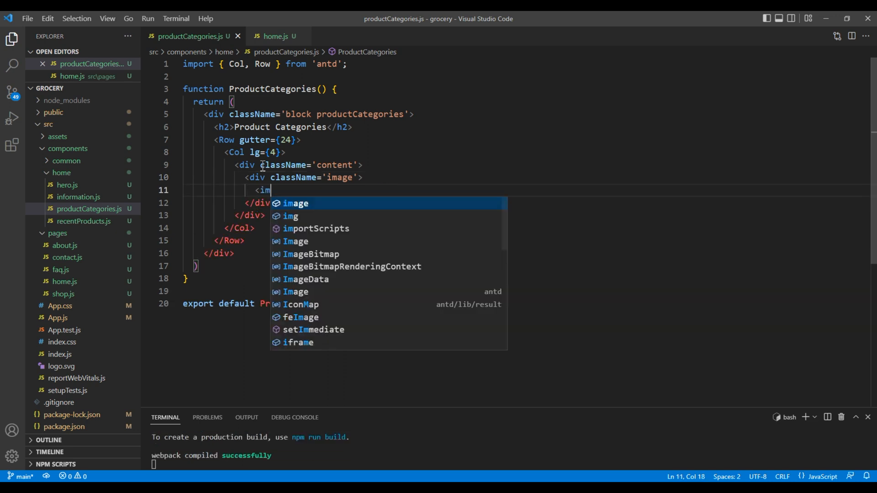
{"action": "type", "text": "g />"}
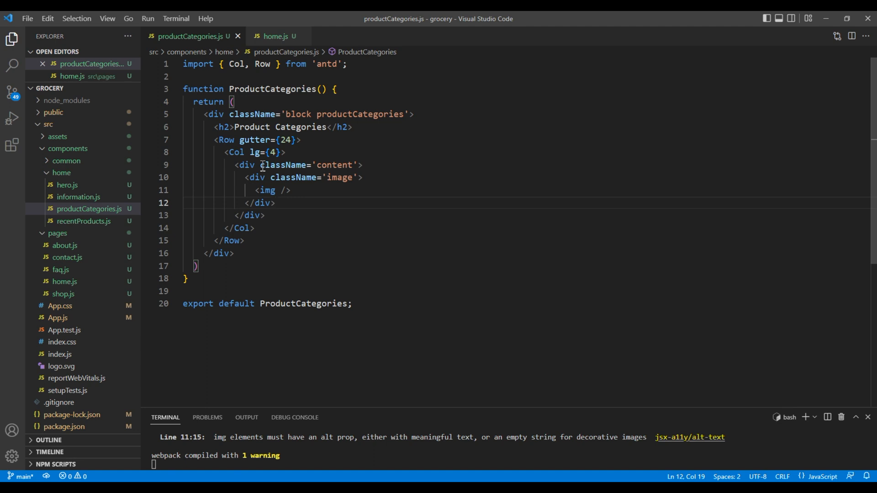
{"action": "type", "text": "<h3>Frozen</h3>"}
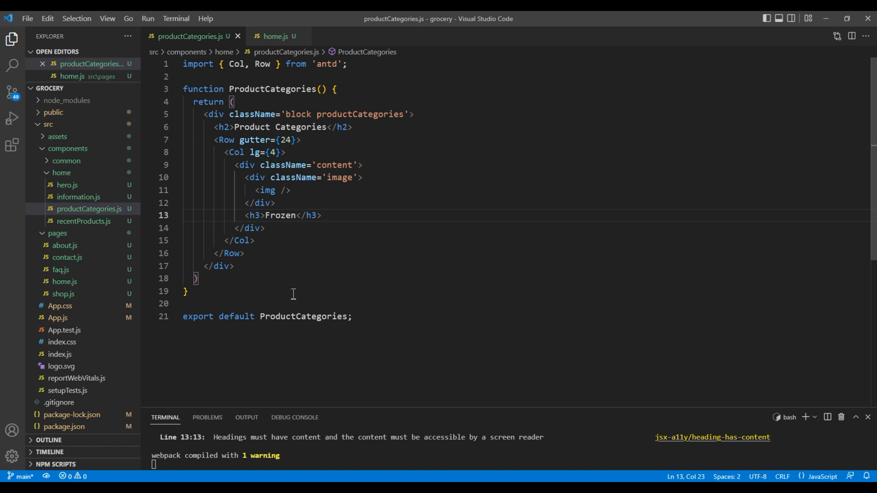
{"action": "mouse_move", "coordinate": [558, 352]}
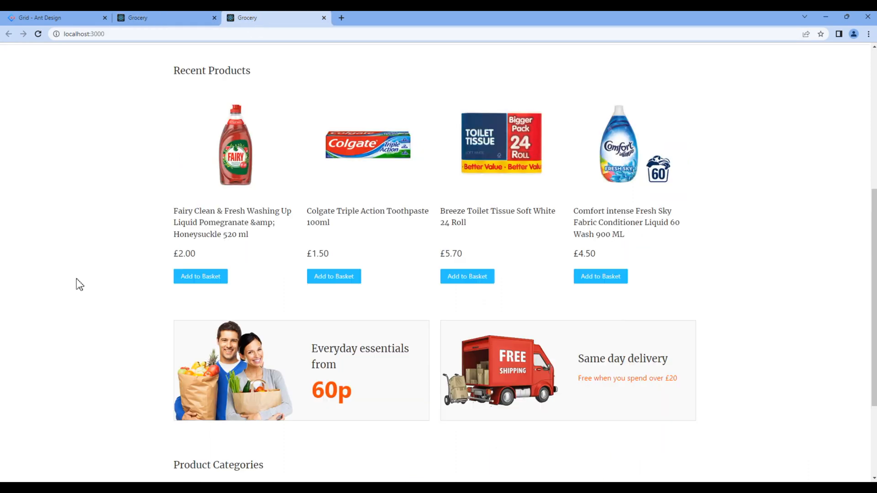
Scroll the local page down to the Product Categories section with its single Frozen circle.
{"action": "scroll", "scroll_direction": "down", "scroll_amount": 3}
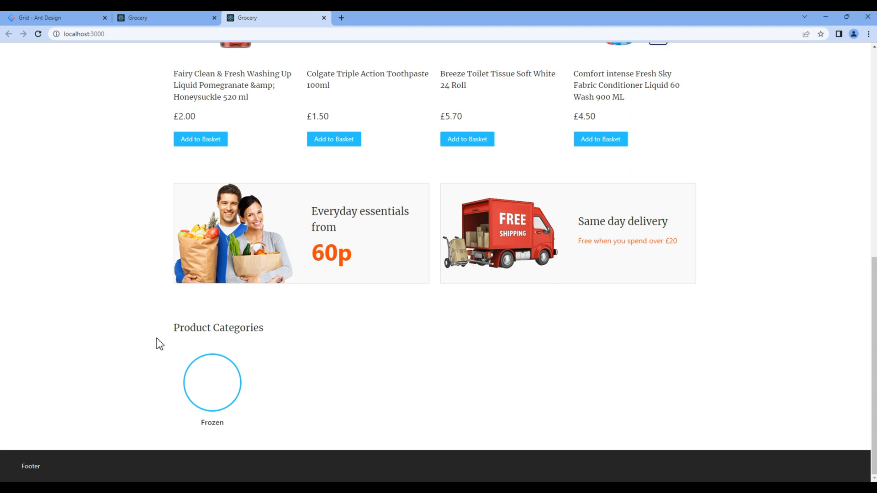
{"action": "mouse_move", "coordinate": [154, 481]}
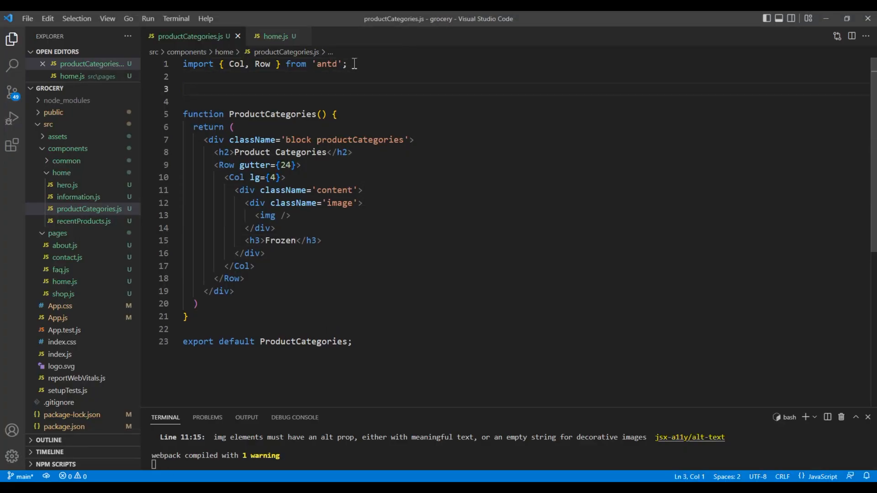
Add the 12-entry productCategories array of key, image and title objects, and review it.
{"action": "scroll", "scroll_direction": "down", "scroll_amount": 3}
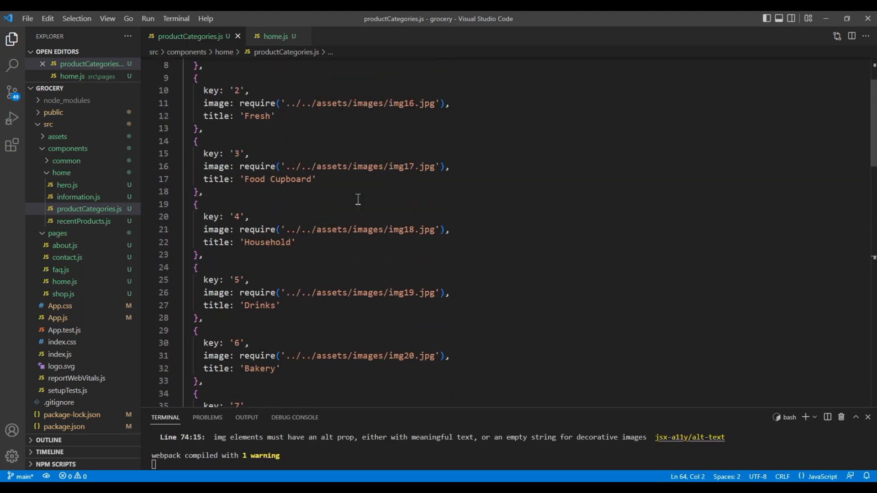
{"action": "double_click", "coordinate": [257, 89]}
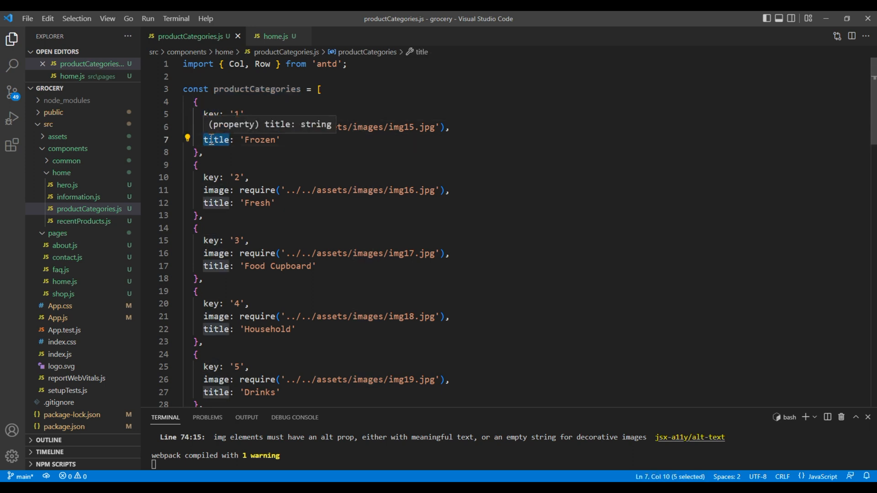
{"action": "scroll", "scroll_direction": "down", "scroll_amount": 3}
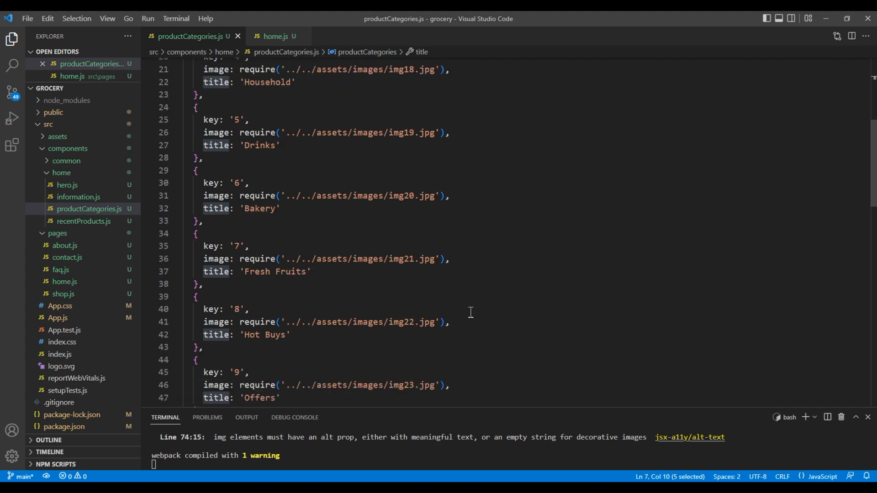
{"action": "scroll", "scroll_direction": "down", "scroll_amount": 3}
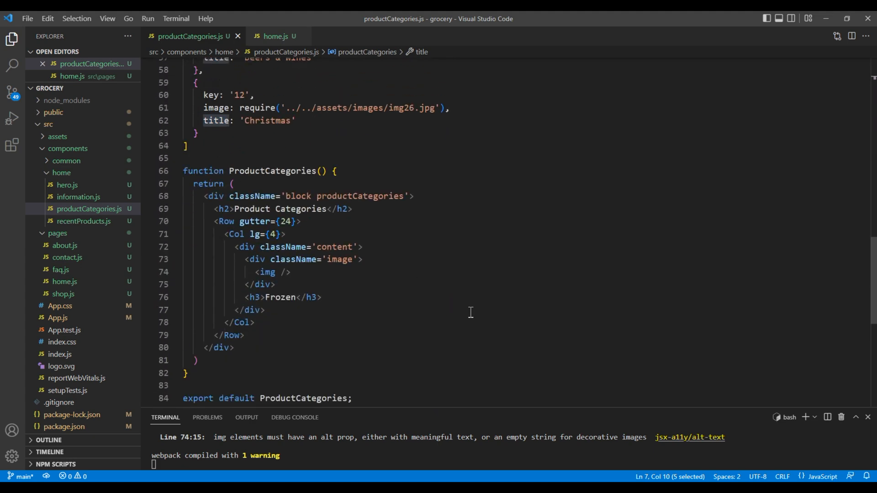
{"action": "left_click", "coordinate": [302, 221]}
{"action": "type", "text": "{"}
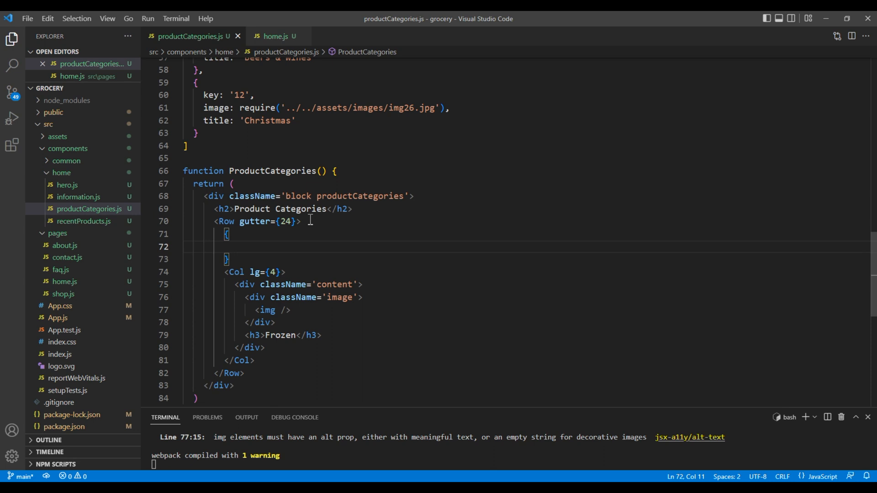
Wrap the Col block in productCategories.map so it is returned for each productCategory.
{"action": "type", "text": "productCategories"}
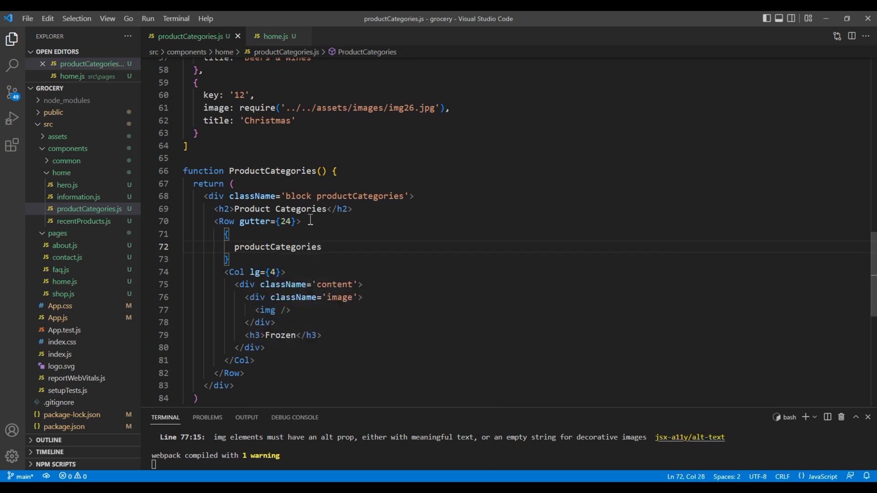
{"action": "type", "text": ".map("}
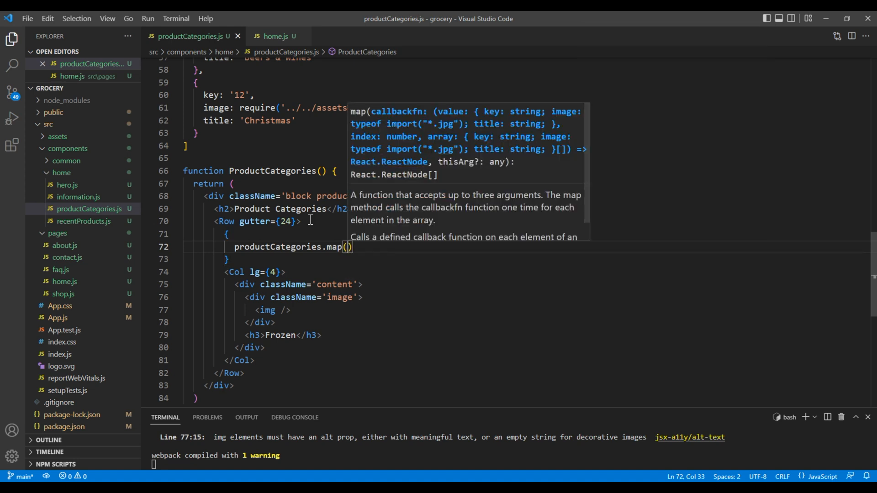
{"action": "type", "text": "productCategory => {"}
{"action": "type", "text": "return ("}
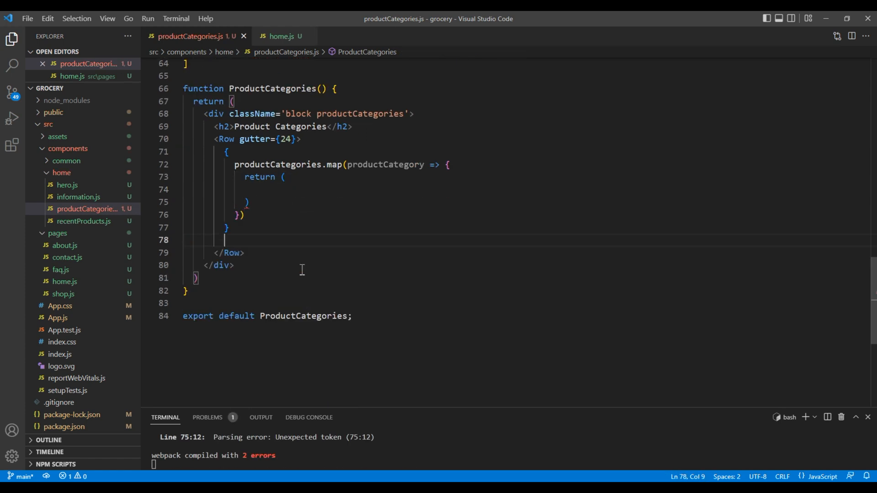
{"action": "key", "text": "Backspace"}
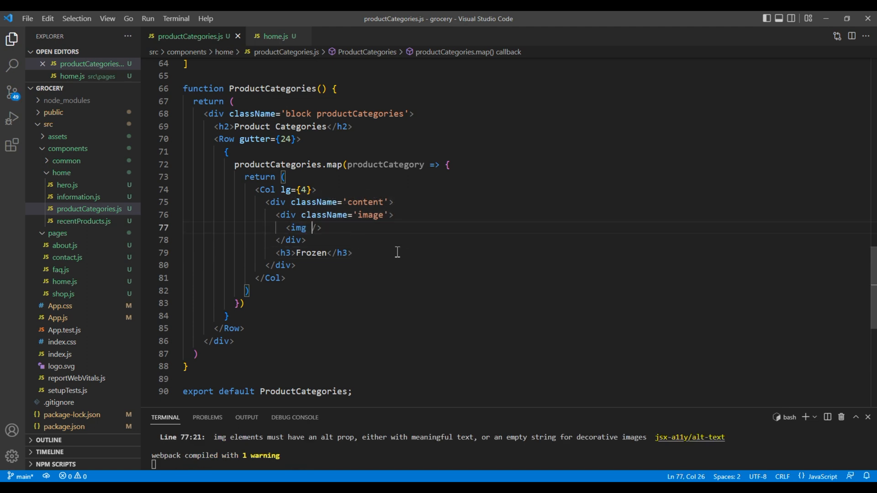
Set the image src to {productCategory.image} and replace the hard-coded Frozen heading with the category title.
{"action": "type", "text": "src="}
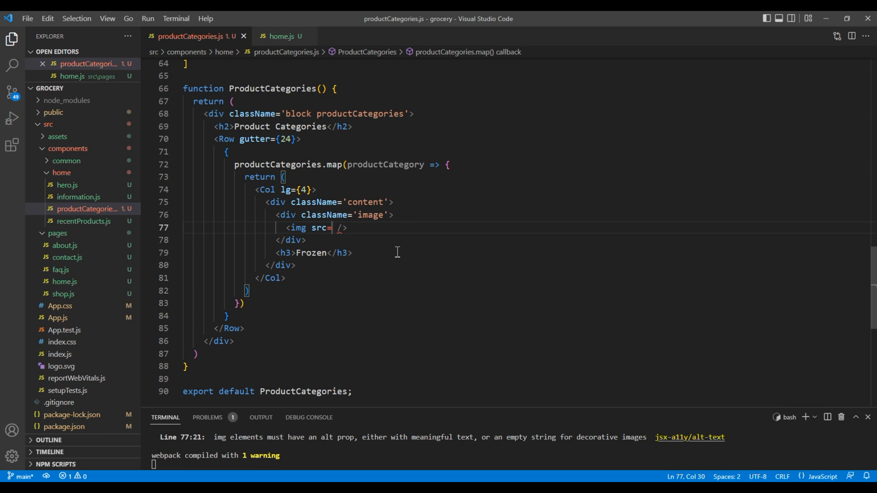
{"action": "type", "text": "{pro}"}
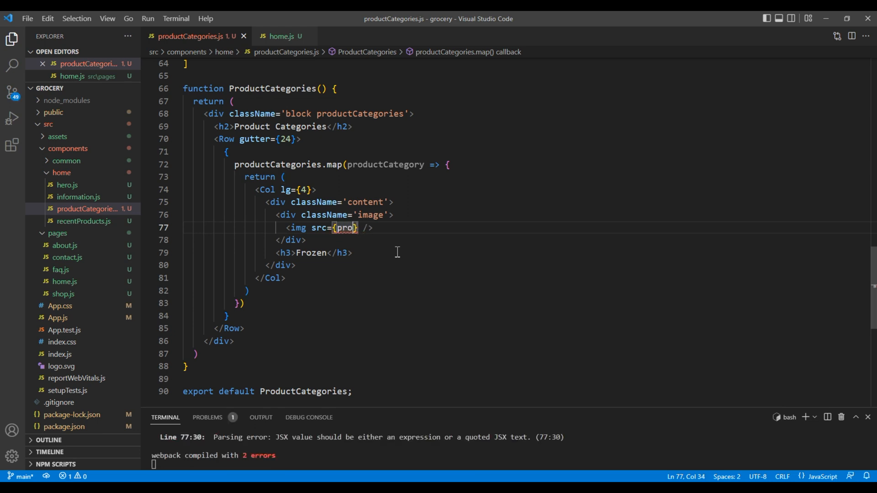
{"action": "type", "text": "uc"}
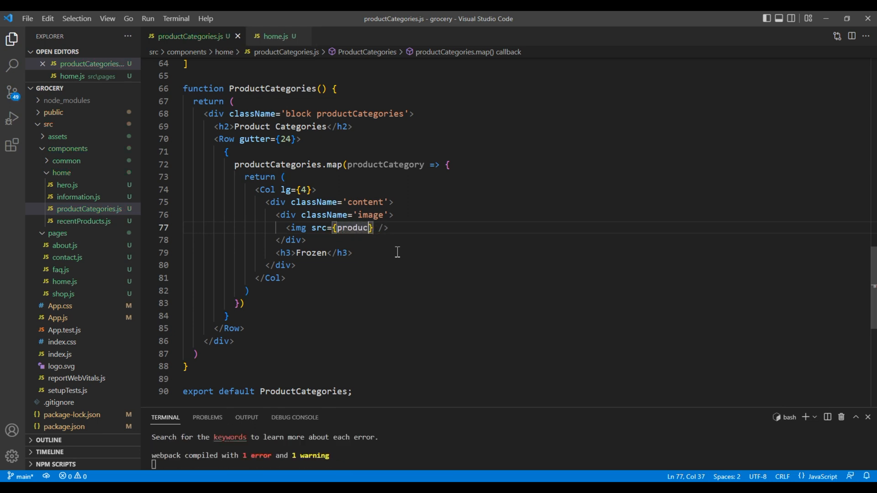
{"action": "type", "text": "tCategory"}
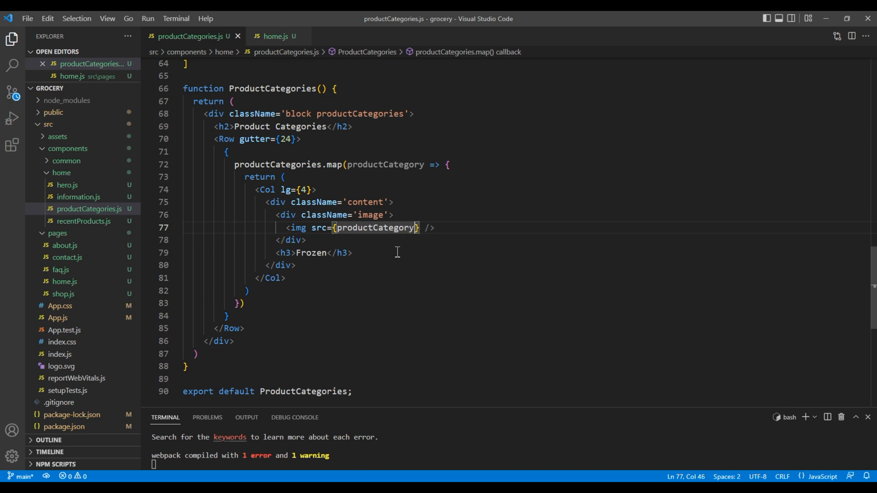
{"action": "type", "text": ".image"}
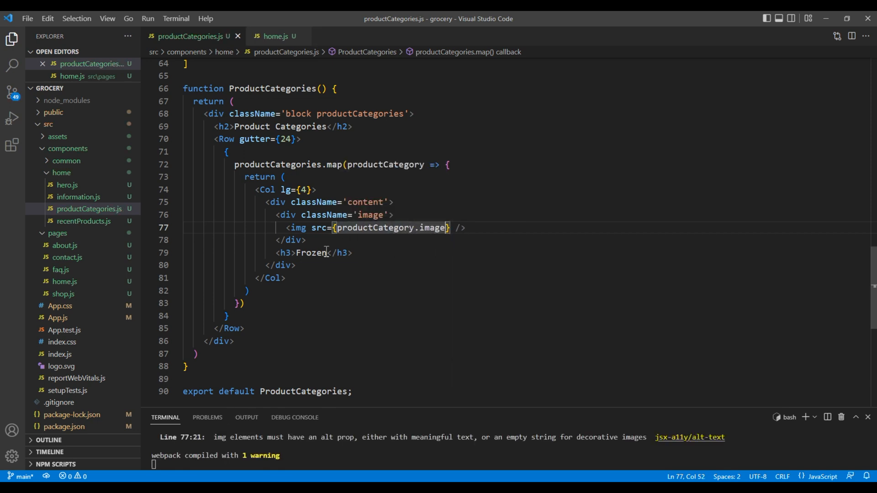
{"action": "double_click", "coordinate": [311, 253]}
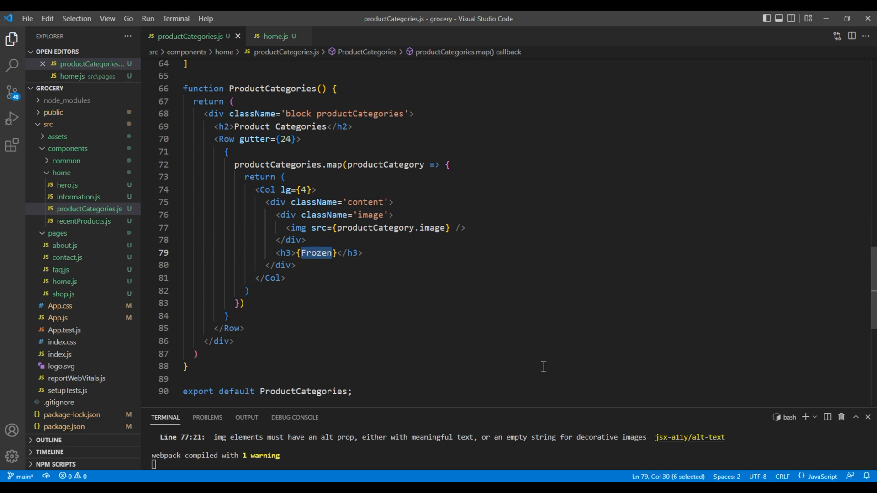
{"action": "type", "text": "productCategory.title"}
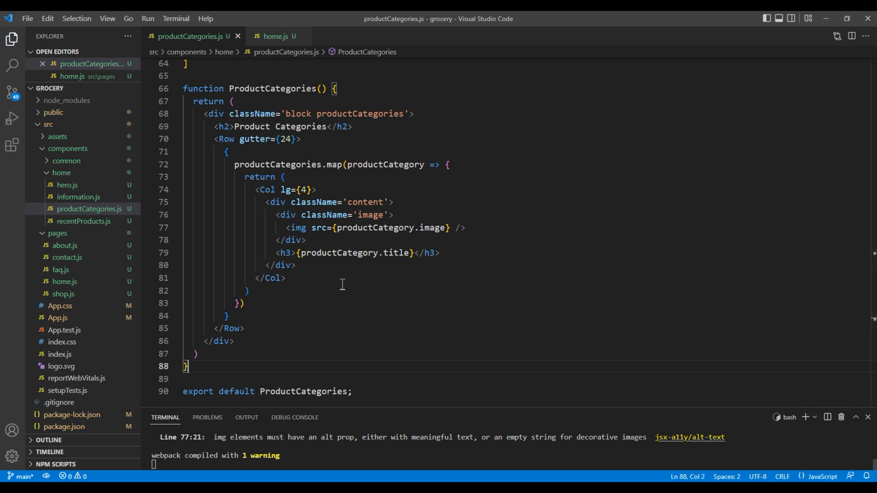
Add alt={productCategory.title} to the category image.
{"action": "left_click", "coordinate": [457, 227]}
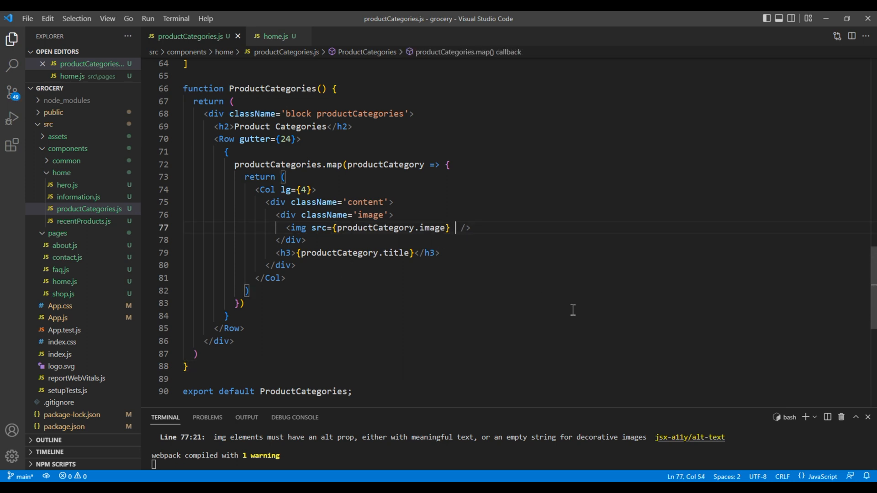
{"action": "type", "text": "alt="}
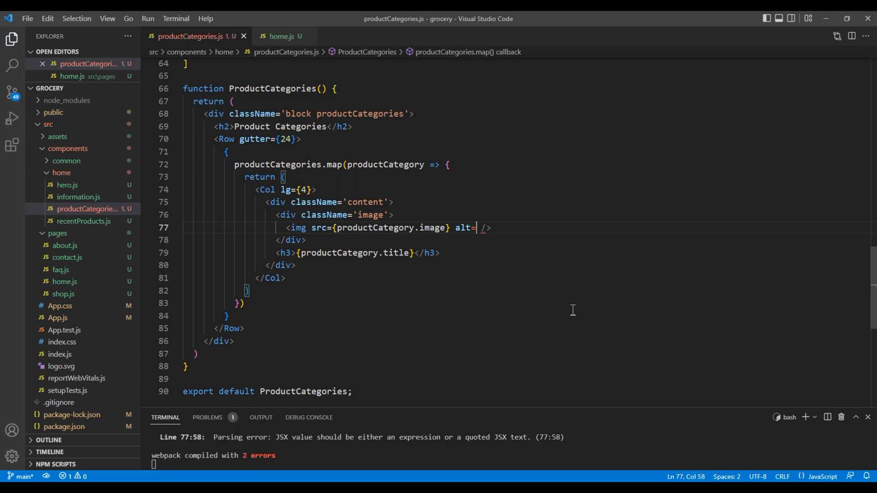
{"action": "type", "text": "{}"}
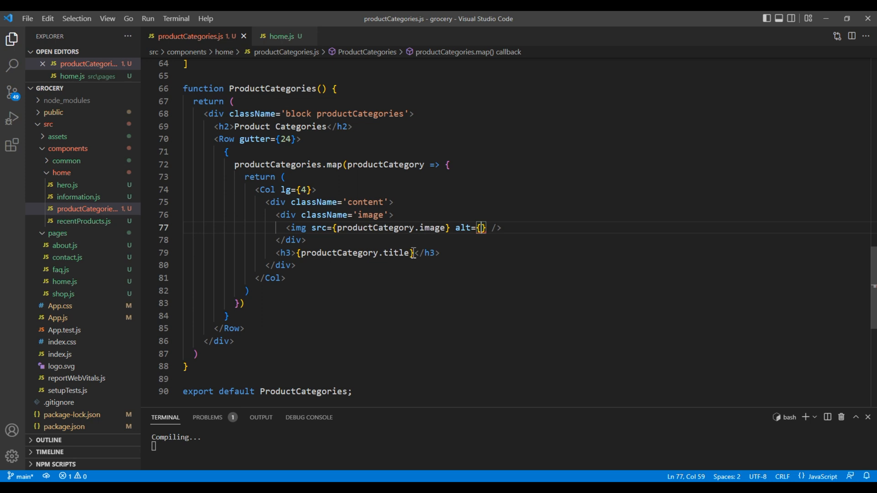
{"action": "double_click", "coordinate": [355, 253]}
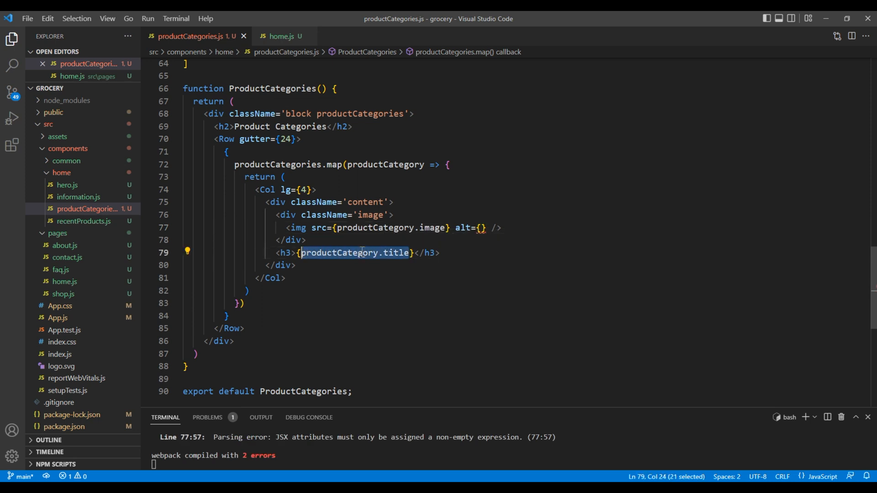
{"action": "type", "text": "productCategory.title"}
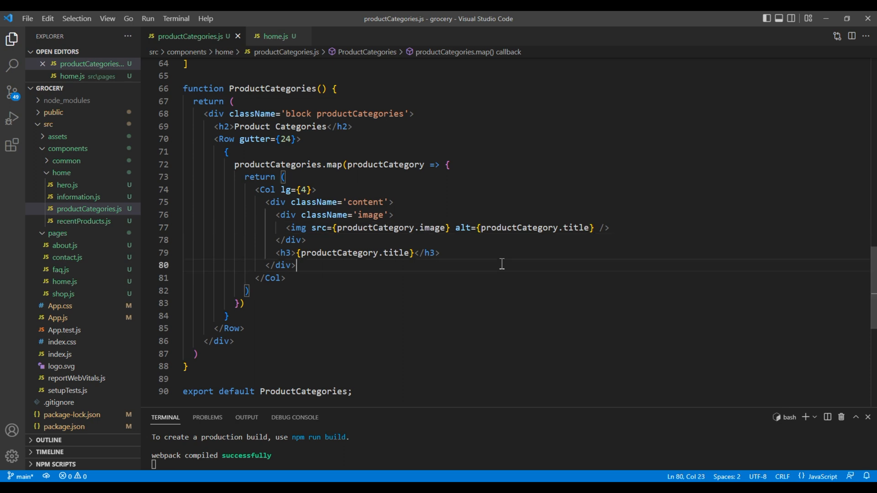
{"action": "left_click", "coordinate": [543, 319]}
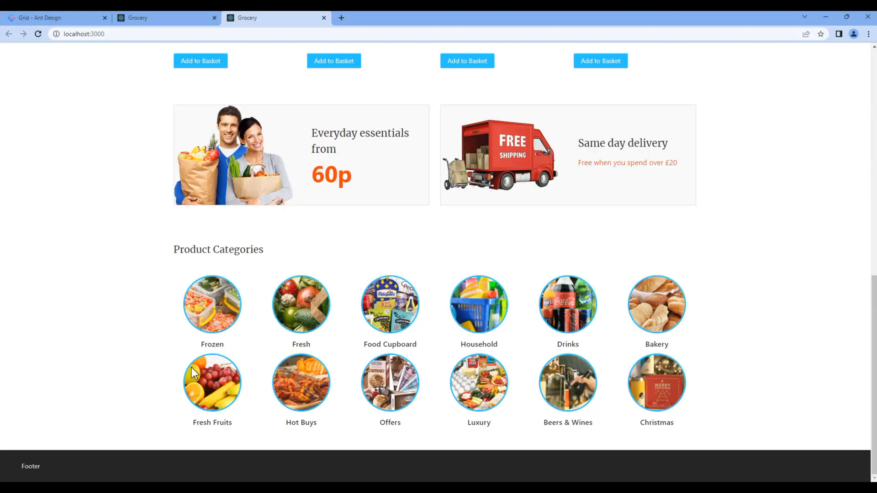
{"action": "mouse_move", "coordinate": [614, 312]}
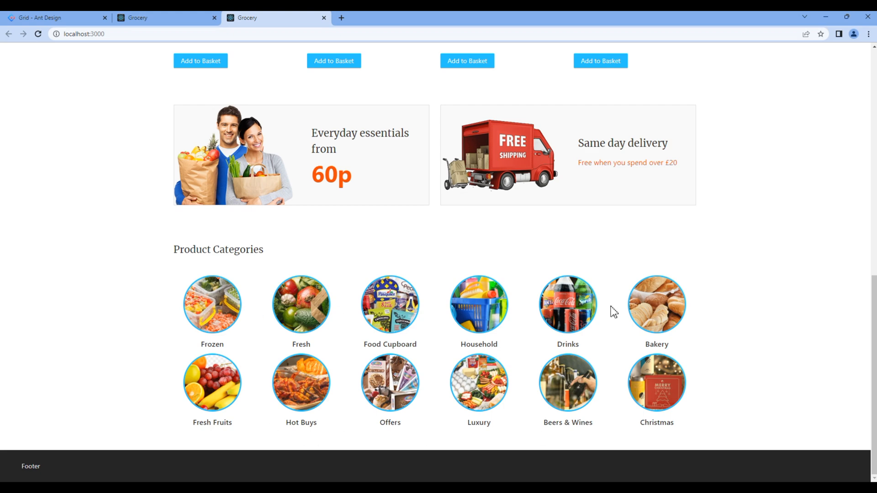
{"action": "mouse_move", "coordinate": [162, 29]}
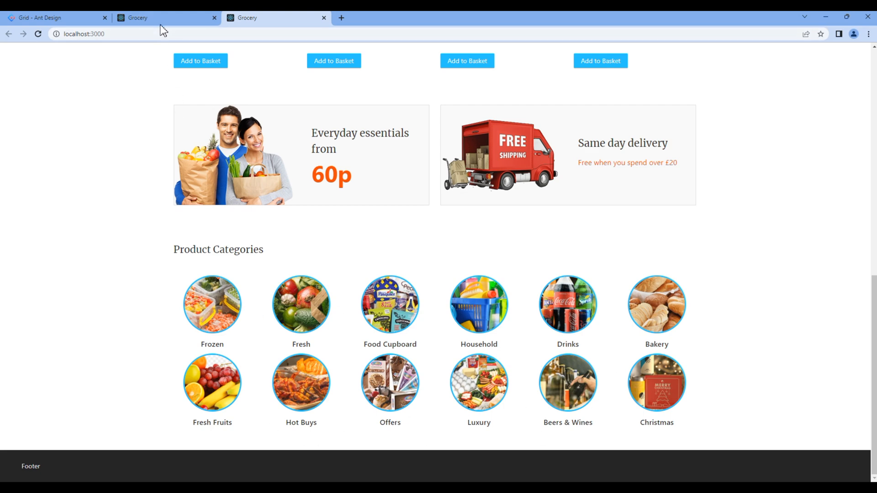
{"action": "scroll", "scroll_direction": "down", "scroll_amount": 3}
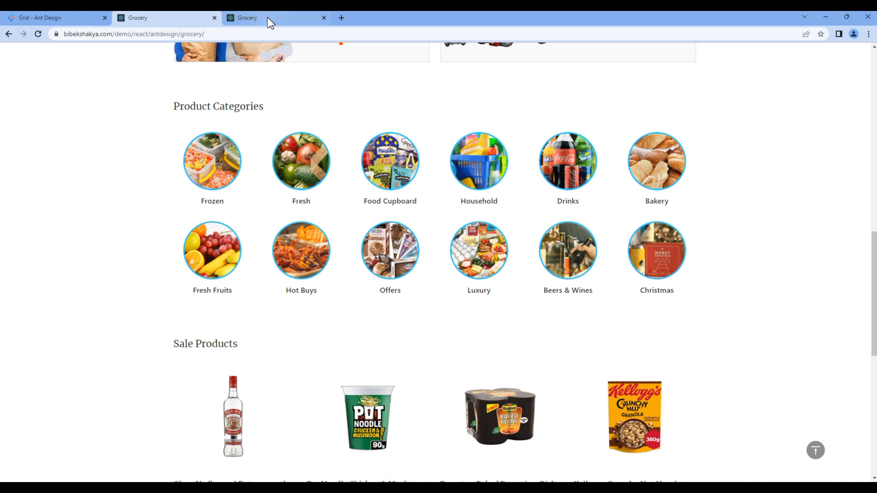
{"action": "left_click", "coordinate": [263, 18]}
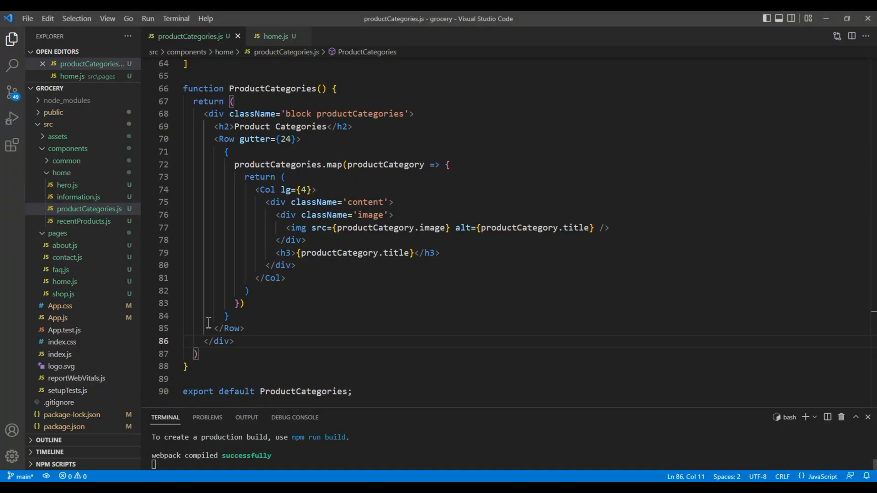
Change the Row gutter from 24 to [24,24].
{"action": "double_click", "coordinate": [286, 139]}
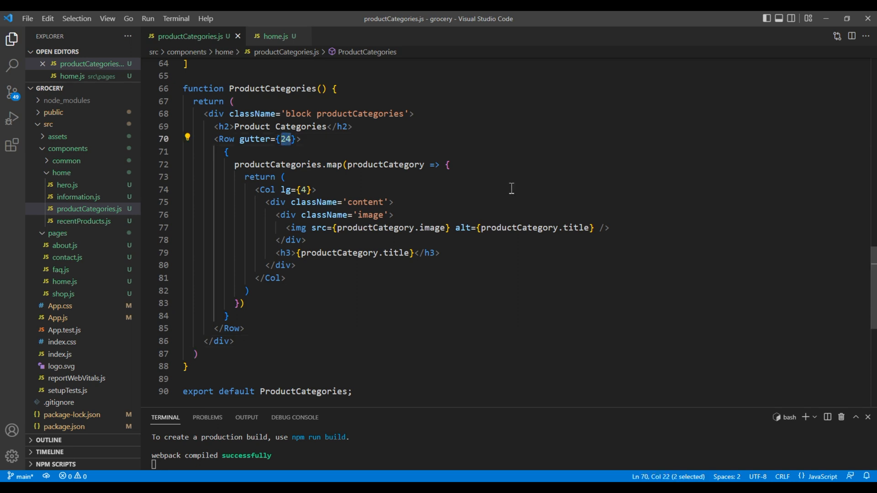
{"action": "type", "text": "[]"}
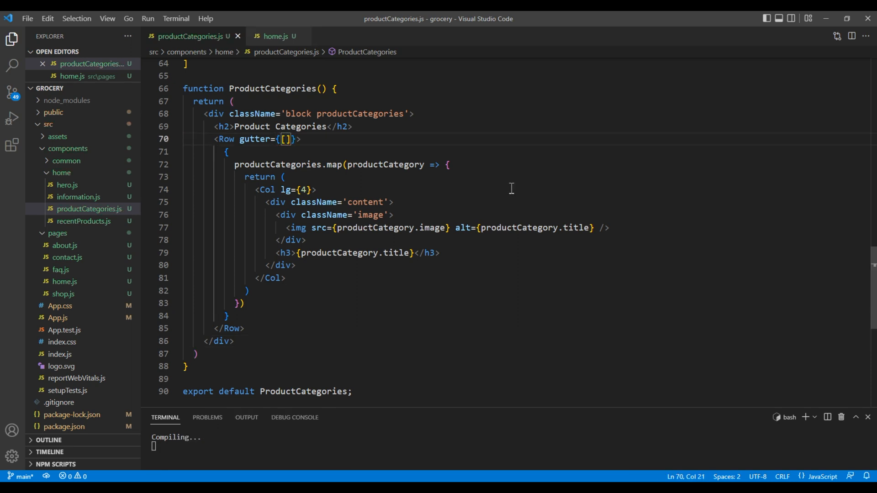
{"action": "type", "text": "24,2"}
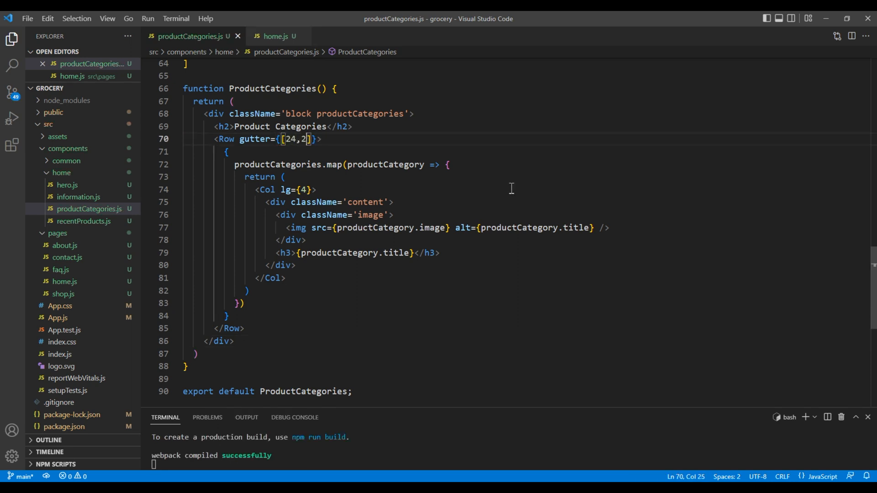
{"action": "type", "text": "4"}
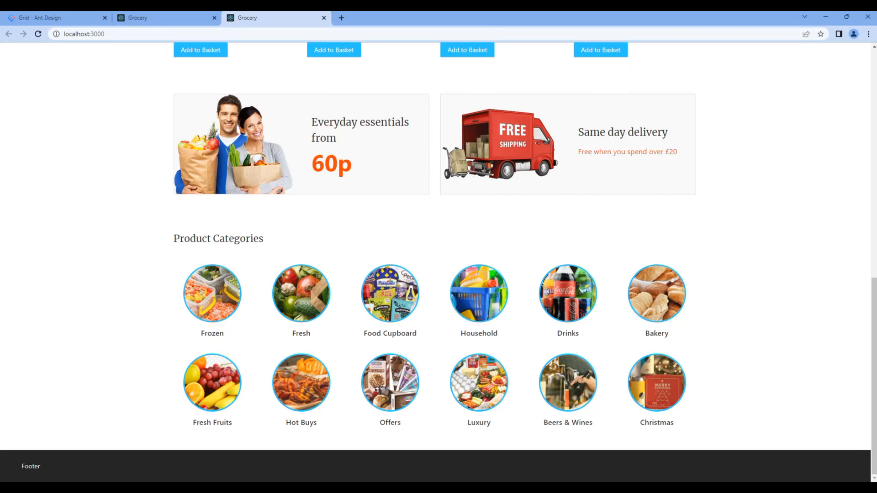
{"action": "mouse_move", "coordinate": [654, 361]}
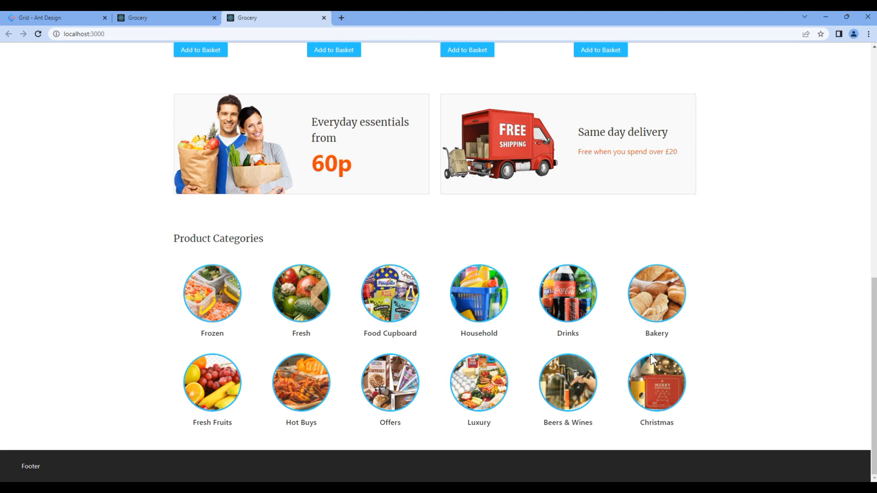
{"action": "mouse_move", "coordinate": [190, 430]}
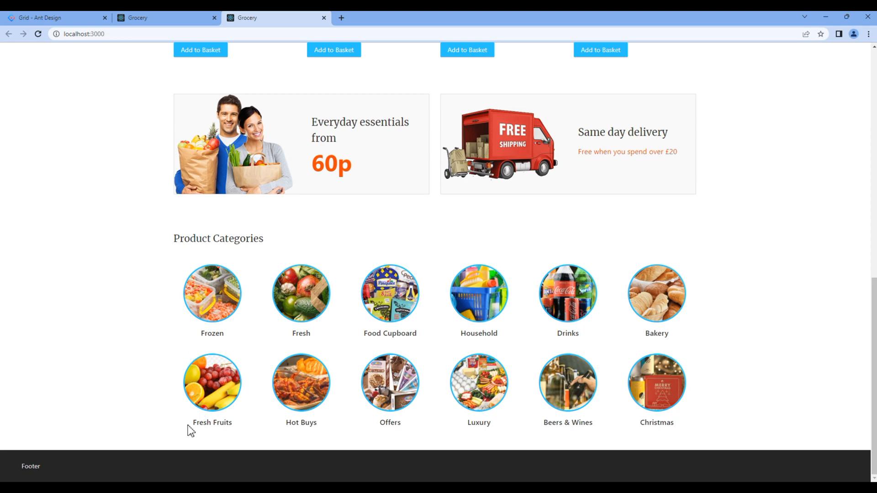
Open DevTools (F12) on the localhost page to inspect the category row spacing.
{"action": "key", "text": "F12"}
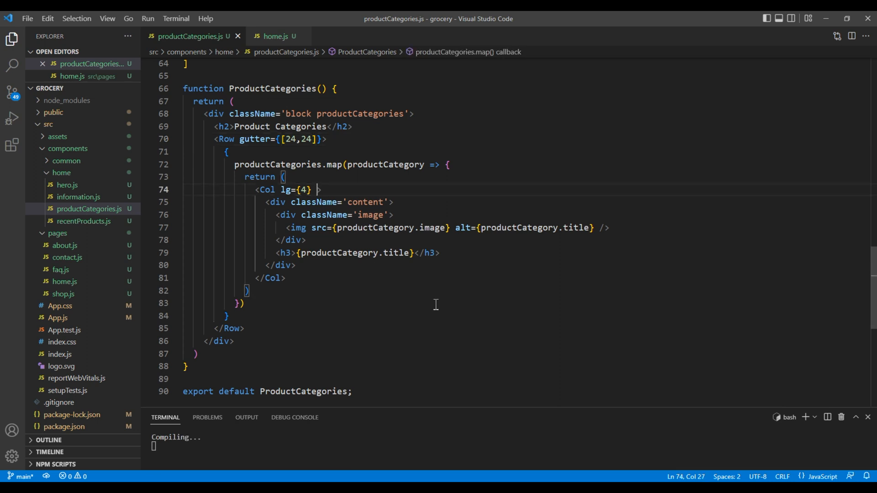
Begin typing key={pro on the Col element after lg={4}.
{"action": "type", "text": "key={"}
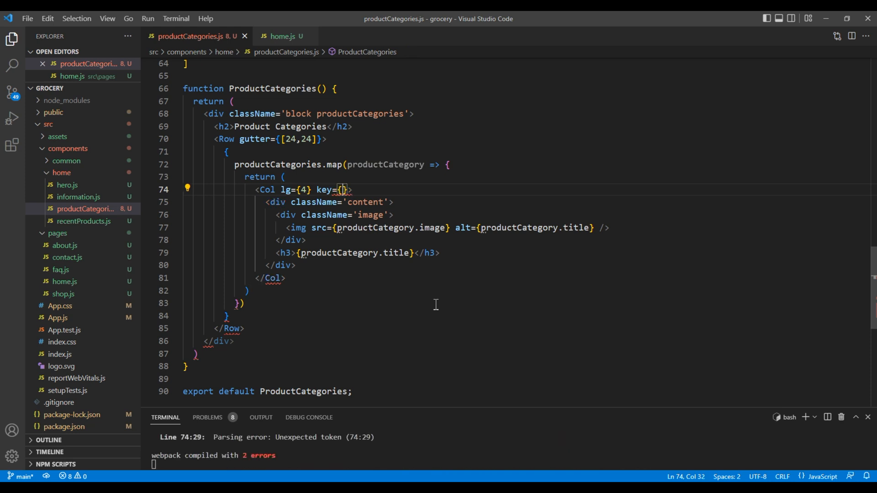
{"action": "type", "text": "pro"}
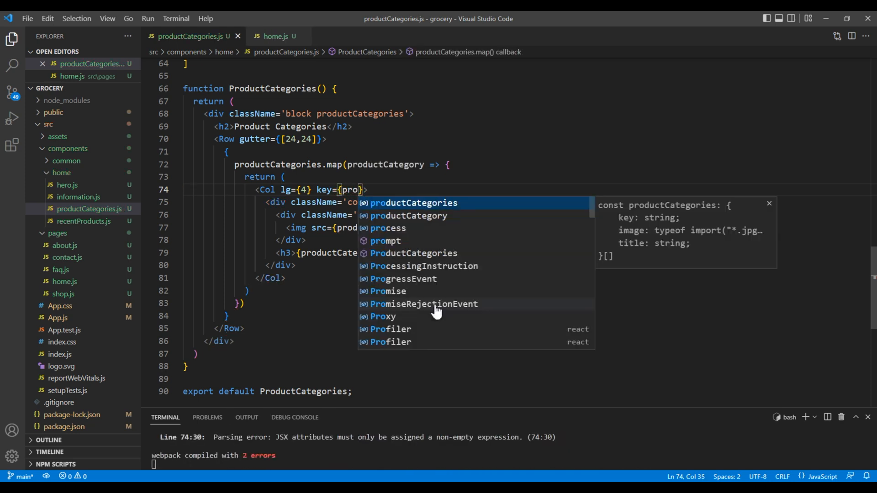